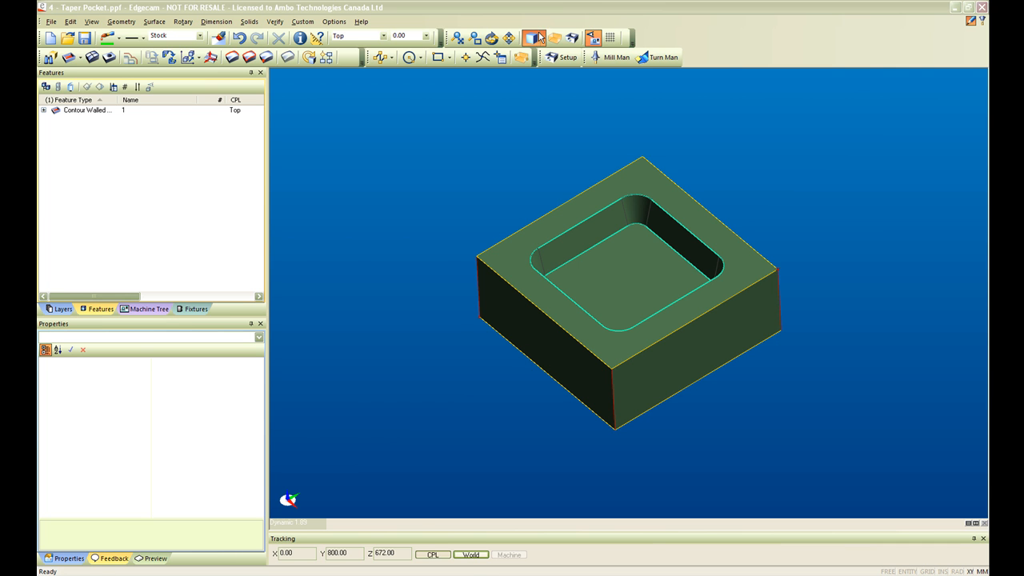
Step: Hide the solid and select the Contour Walled Pocket feature to inspect its 15 mm depth properties
click(538, 36)
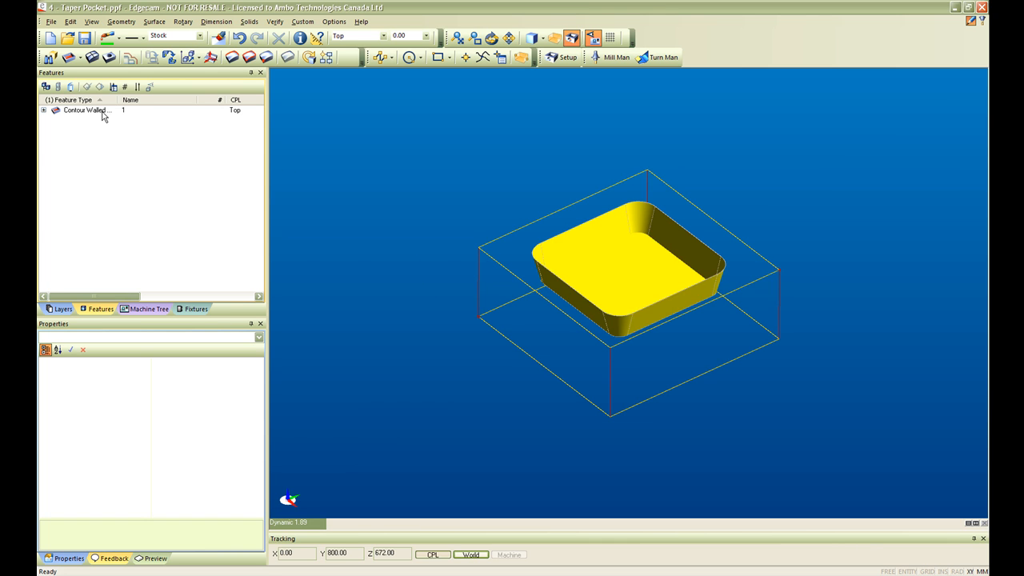
click(88, 112)
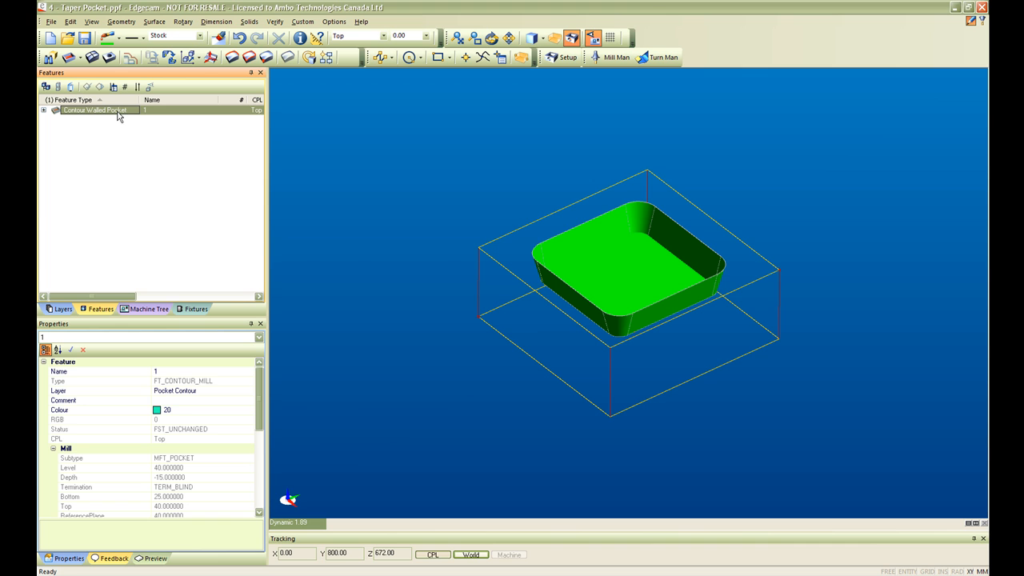
mouse_move(605, 278)
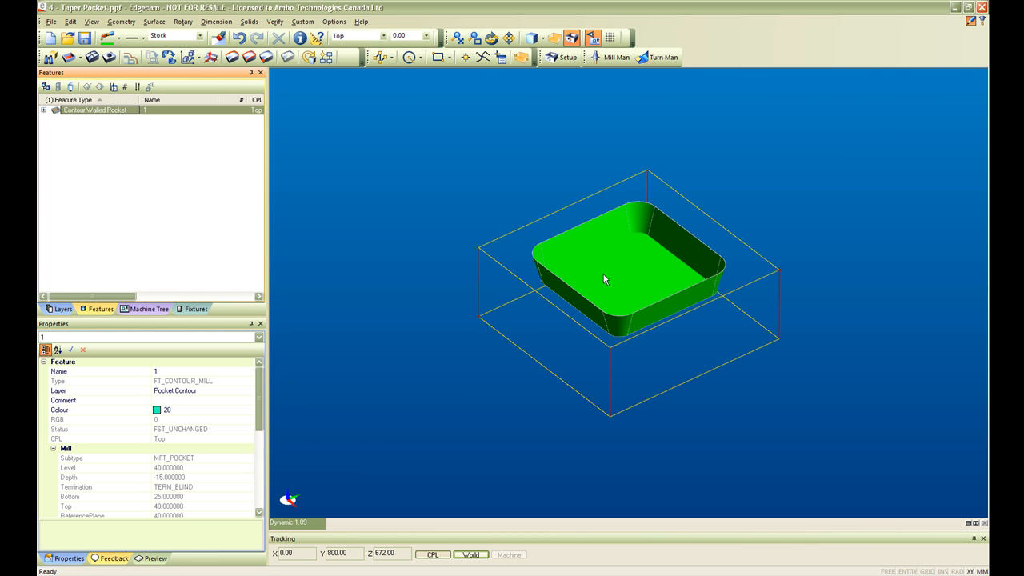
scroll(down, 3)
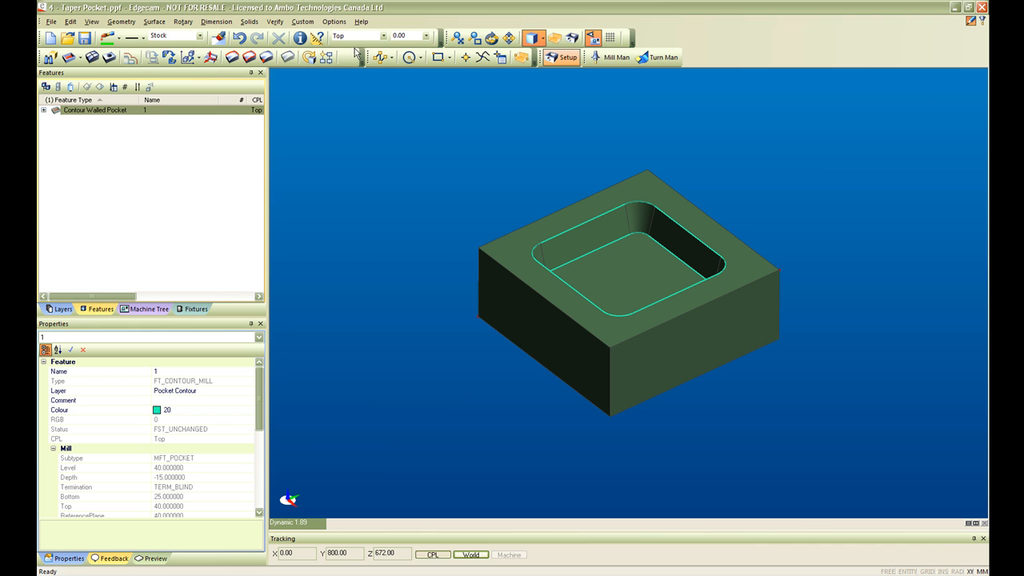
Step: Launch Strategy Manager from the Features menu and link the Start node to an End node
click(253, 23)
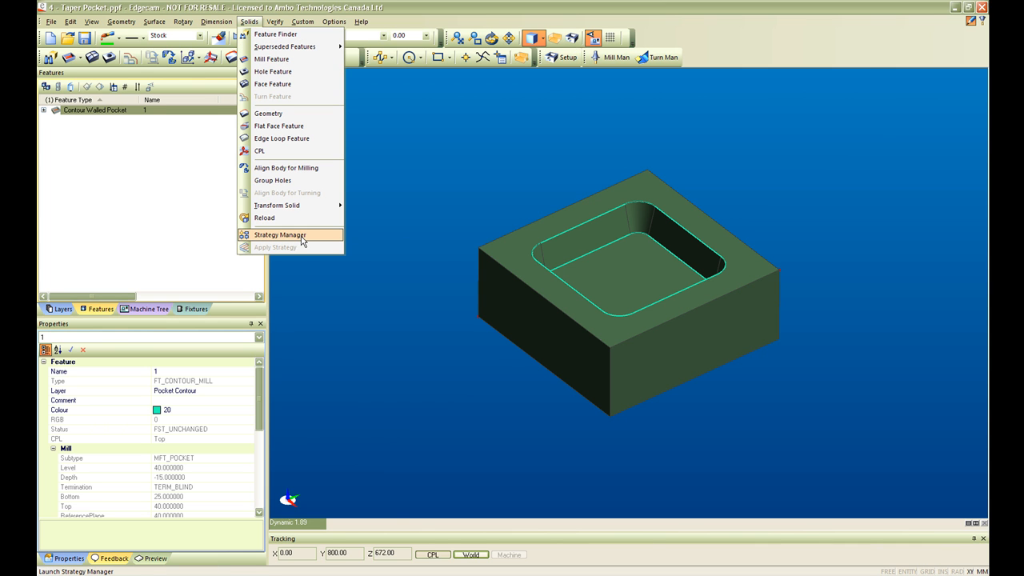
click(280, 234)
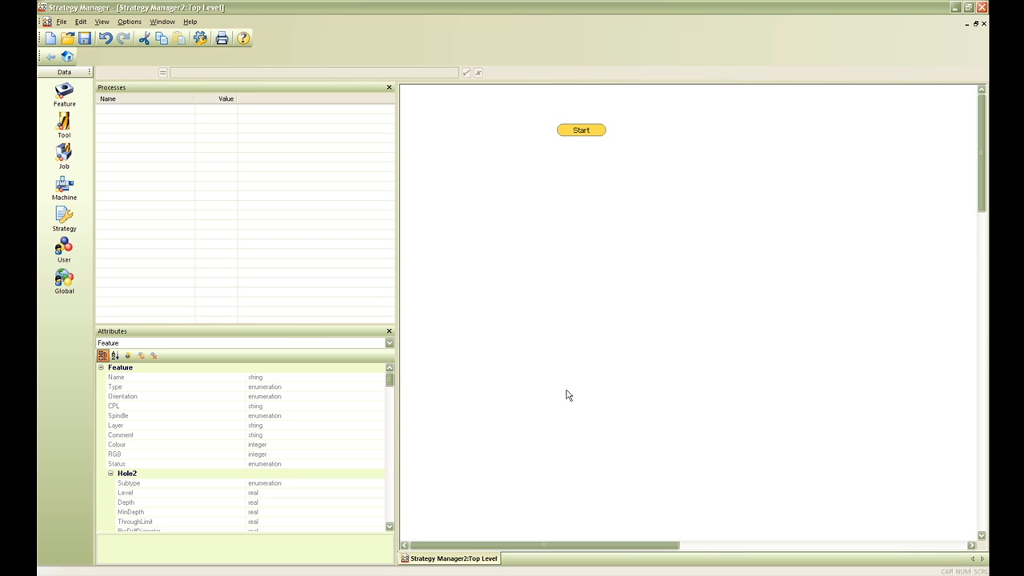
mouse_move(557, 242)
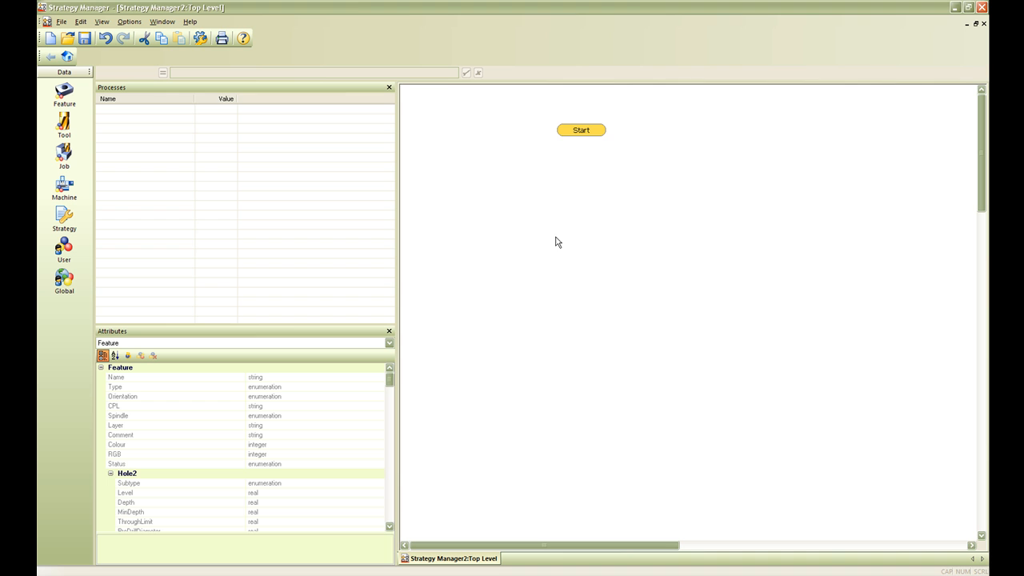
mouse_move(586, 227)
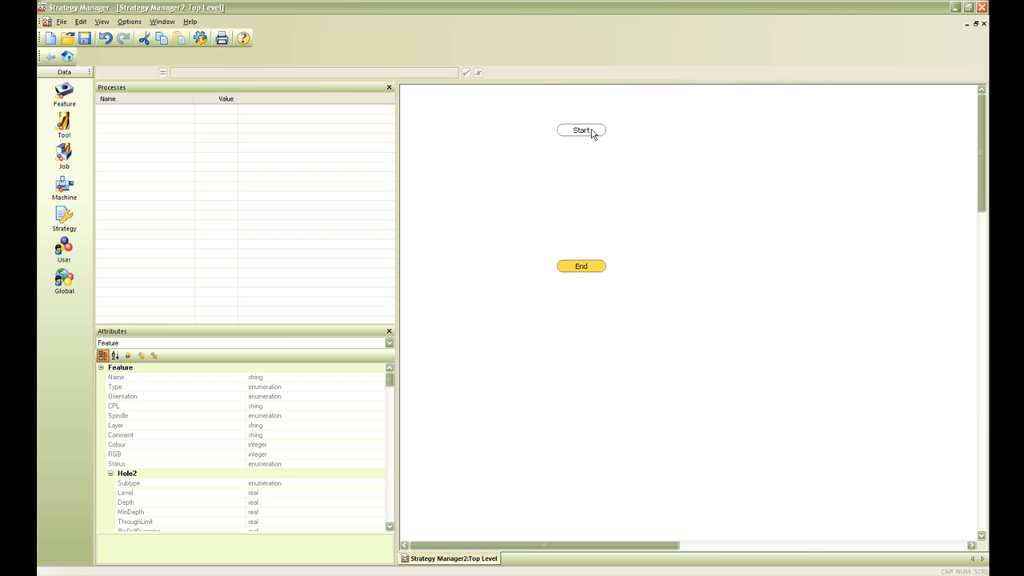
drag(581, 134, 581, 265)
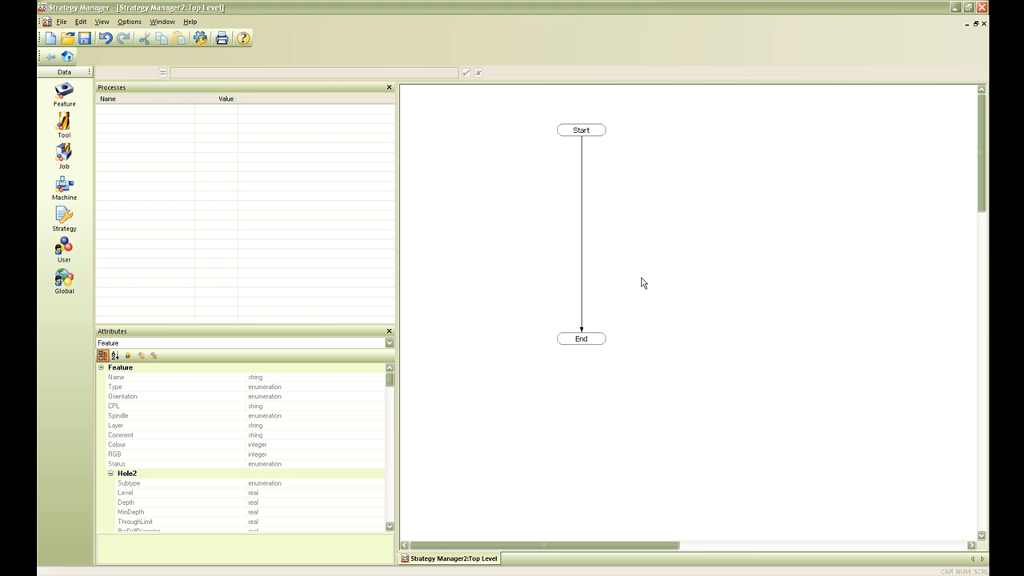
mouse_move(621, 259)
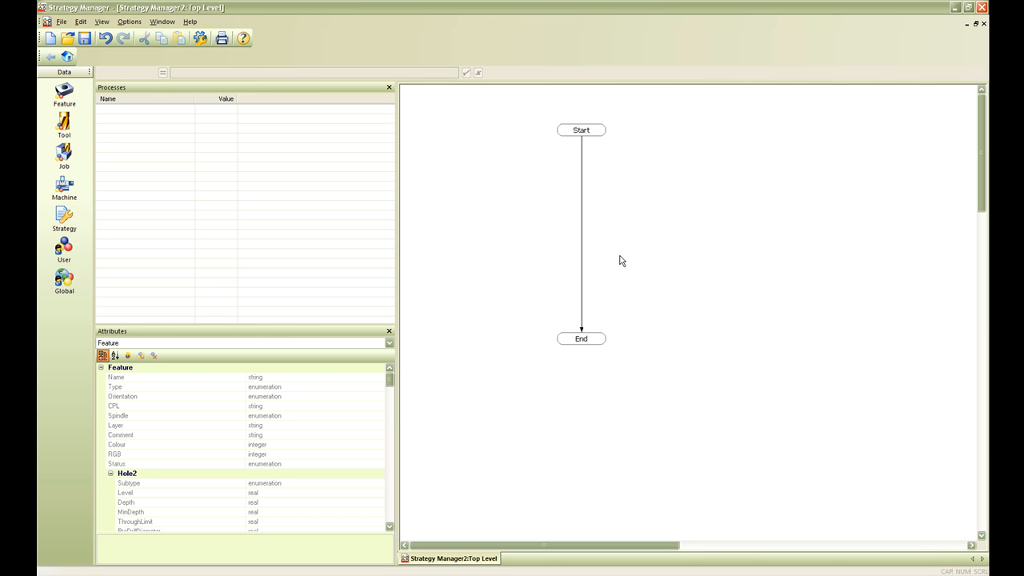
mouse_move(618, 215)
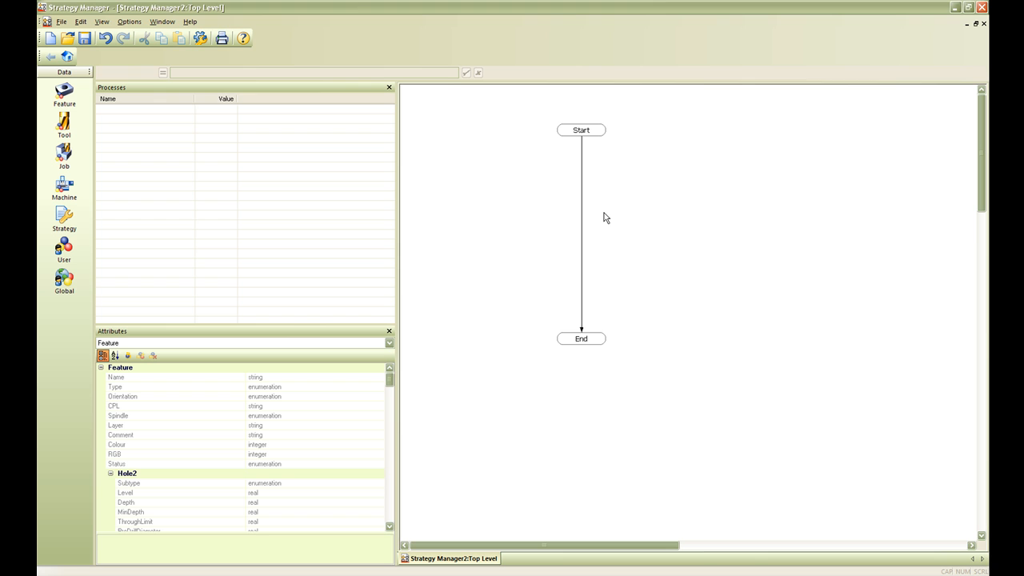
mouse_move(599, 211)
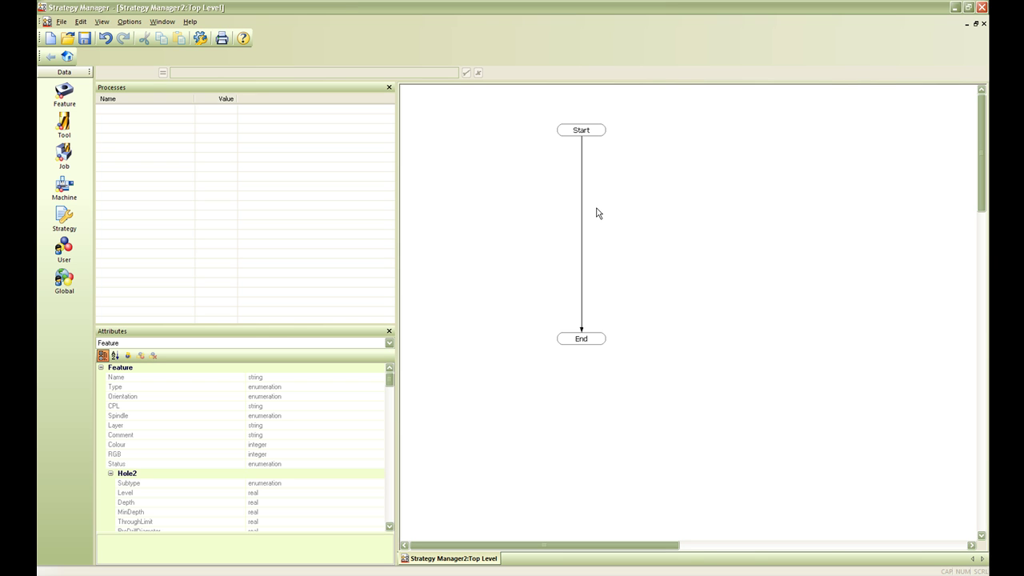
mouse_move(586, 168)
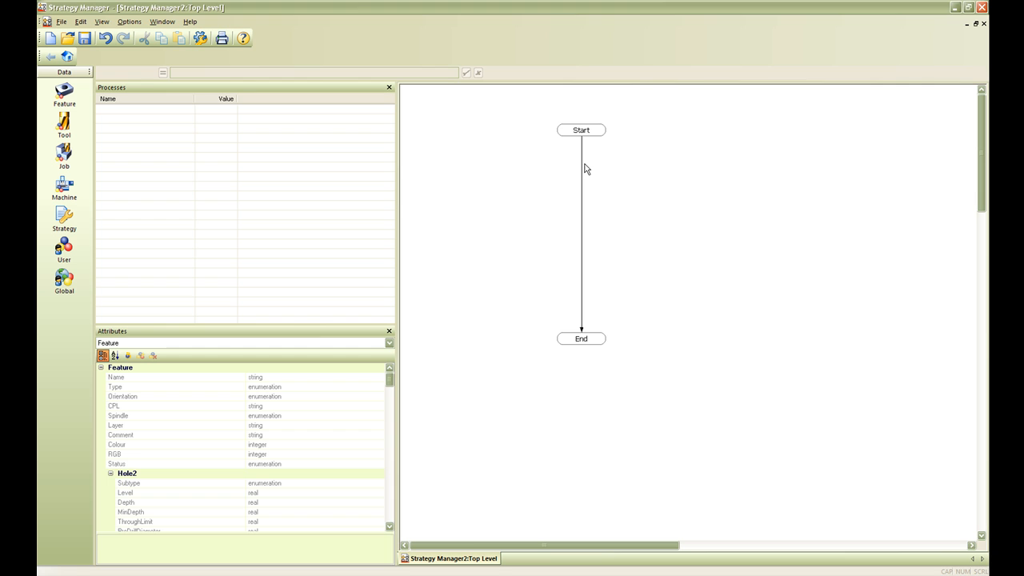
mouse_move(590, 153)
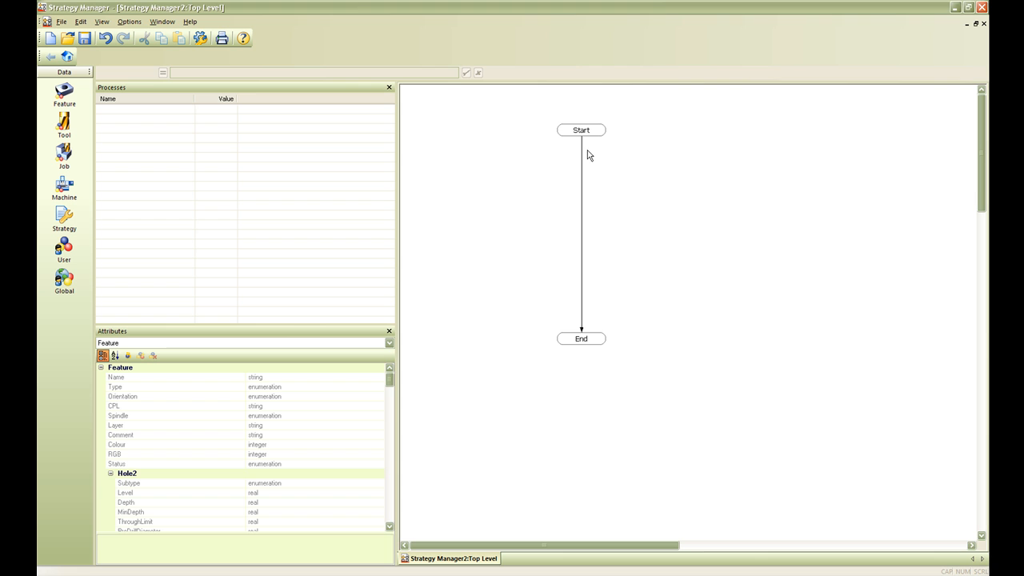
mouse_move(599, 135)
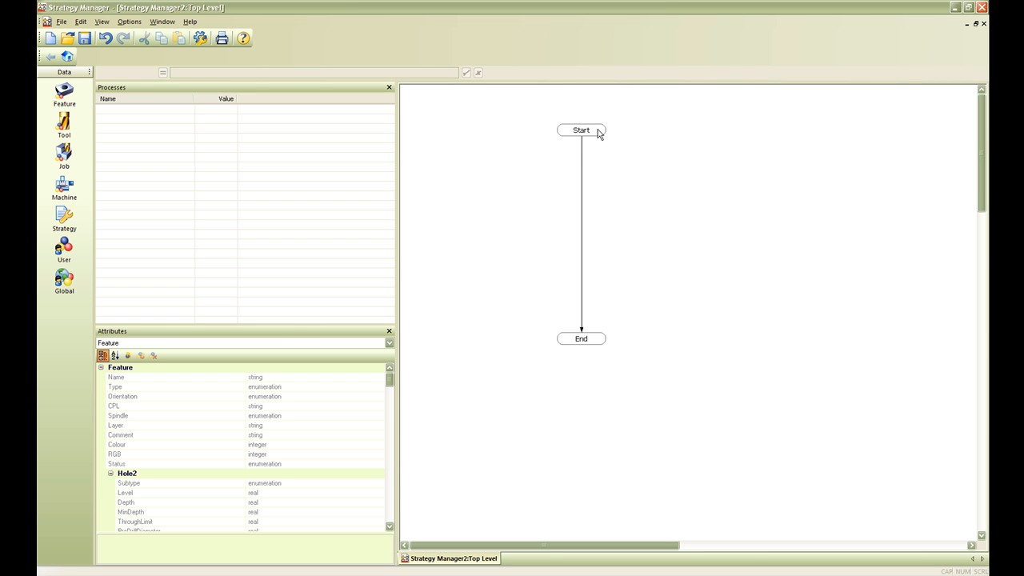
Step: Constrain the Start node with Feature.Type equal to FT_CONTOUR_WALL and accept it
double_click(579, 130)
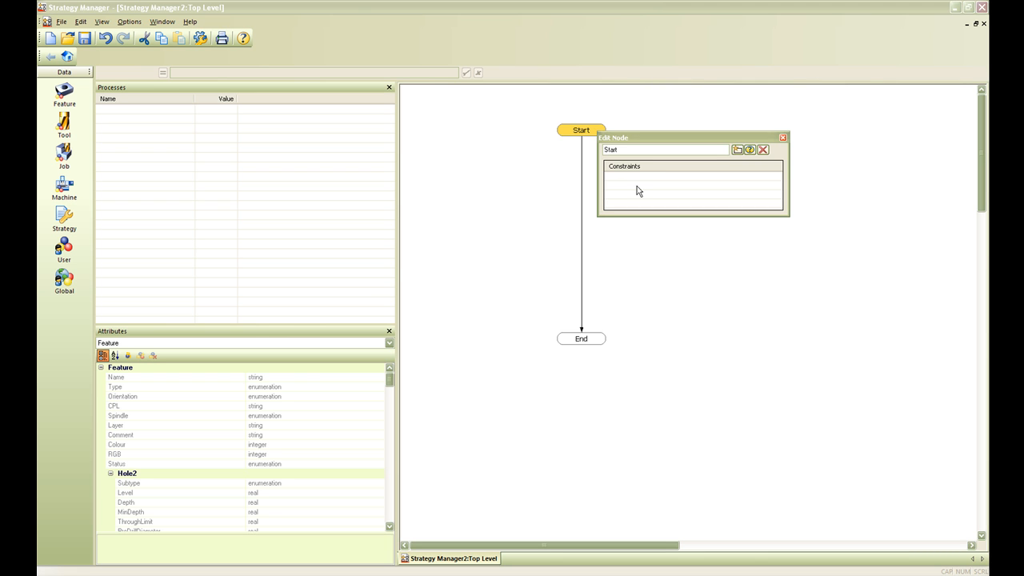
mouse_move(139, 397)
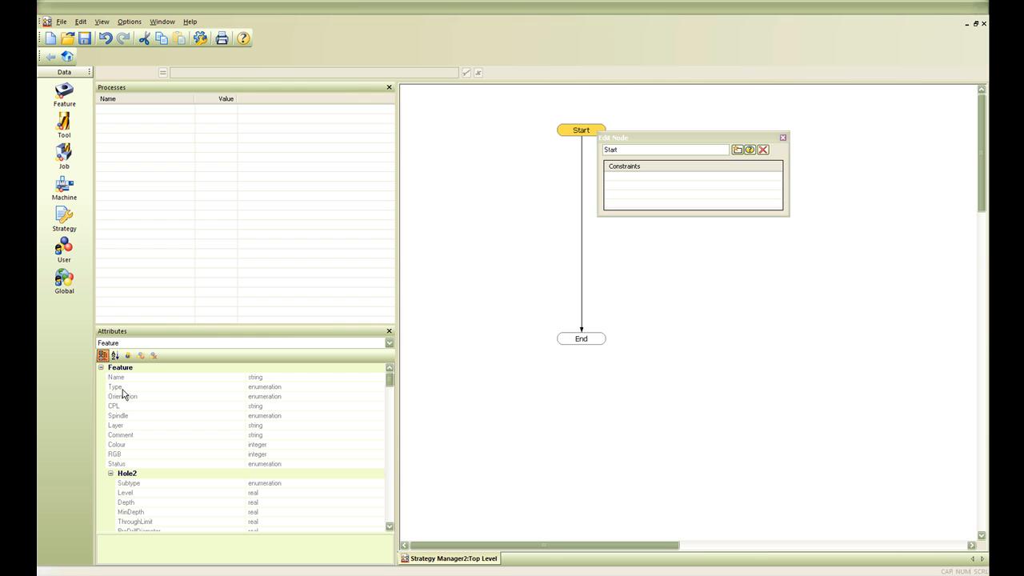
click(112, 386)
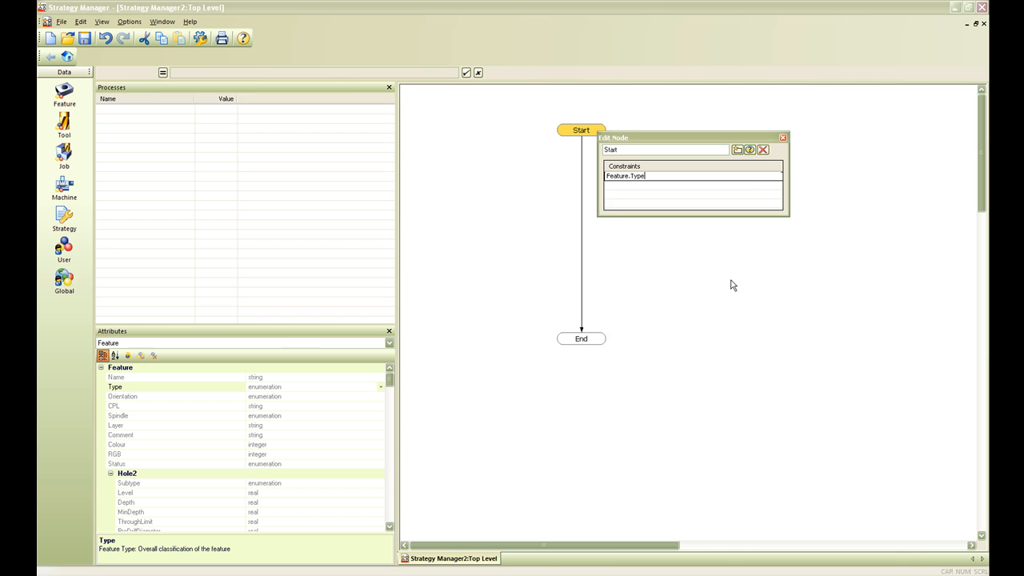
click(779, 176)
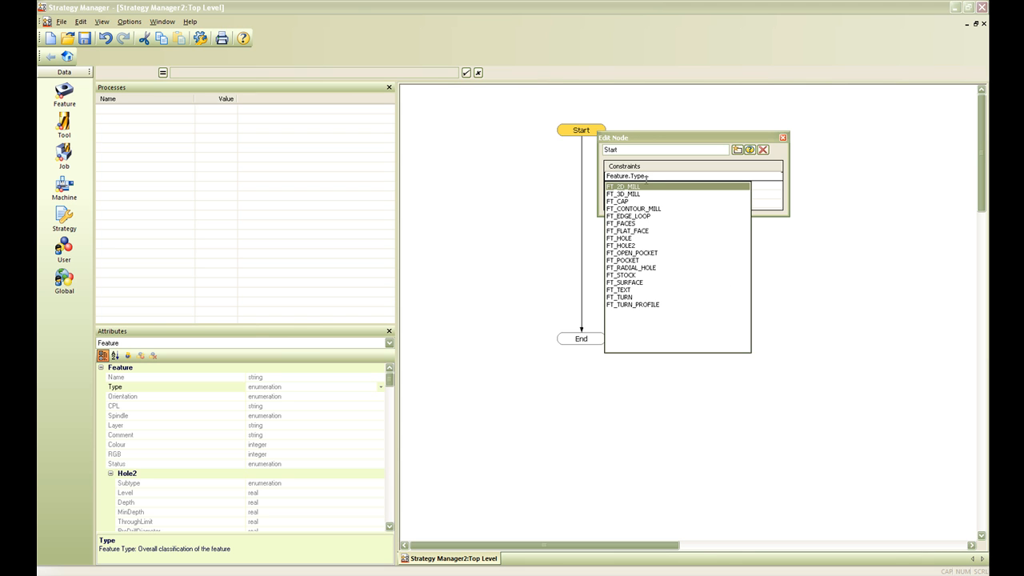
mouse_move(640, 307)
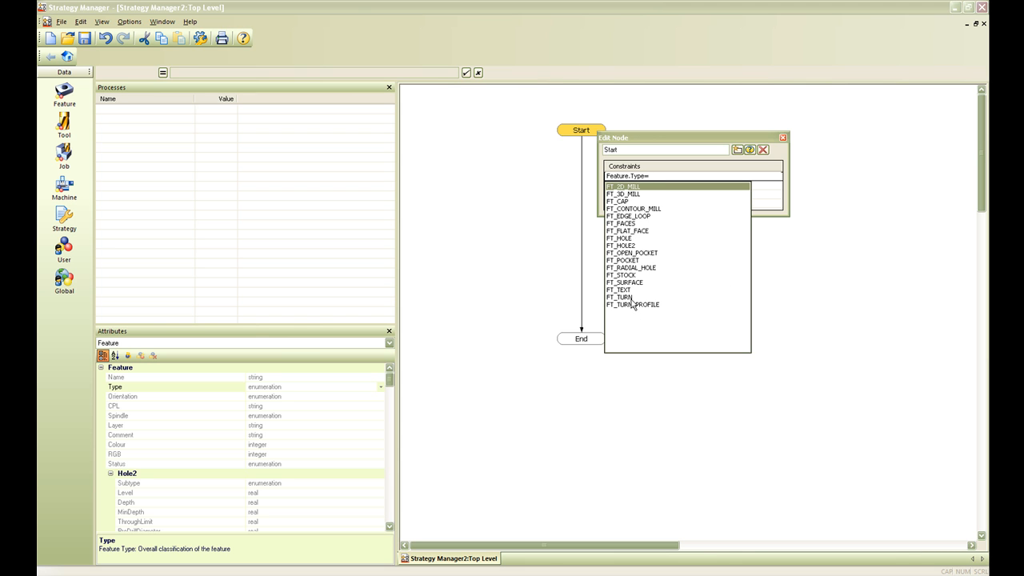
mouse_move(642, 262)
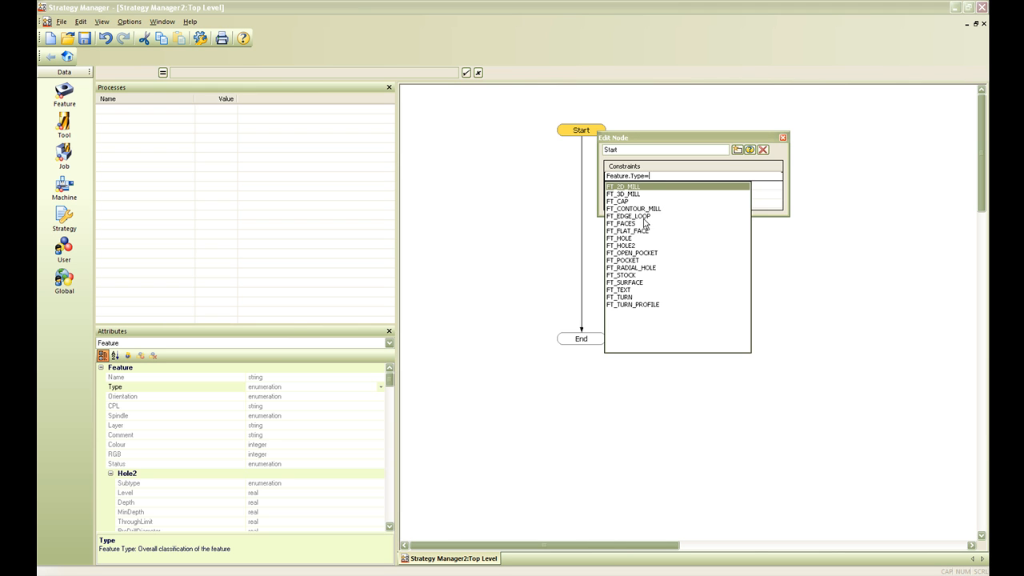
mouse_move(649, 234)
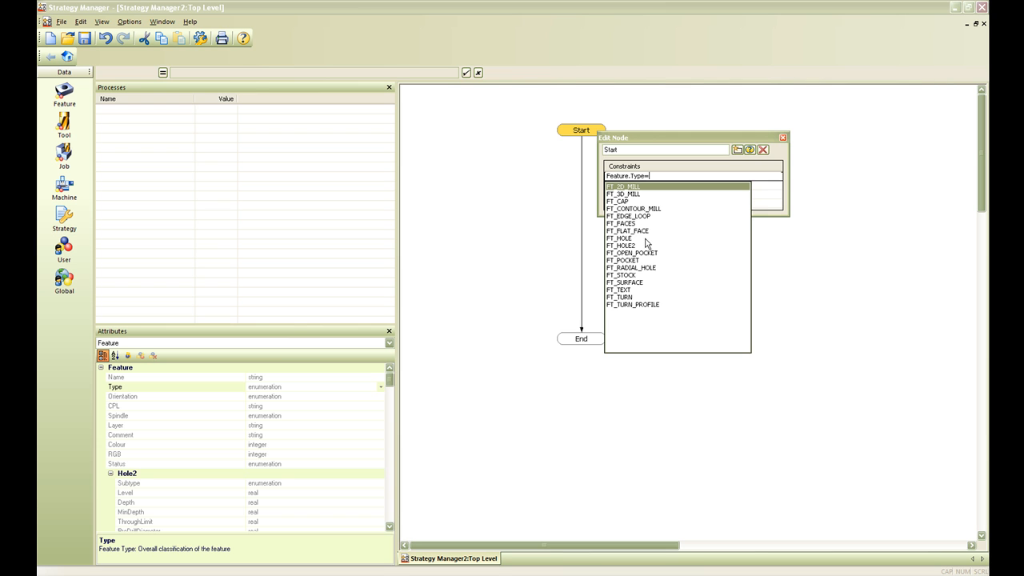
mouse_move(661, 300)
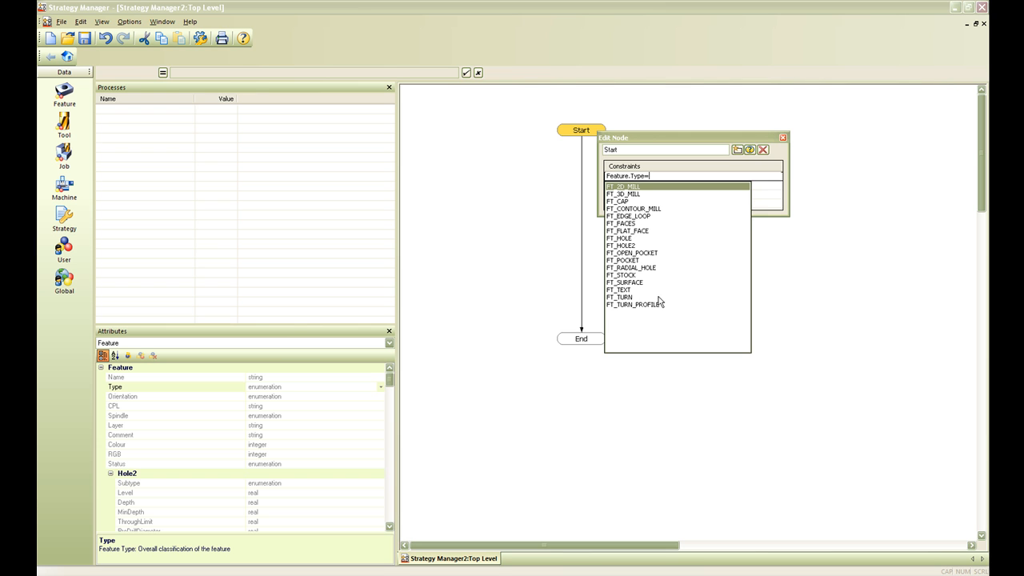
mouse_move(660, 218)
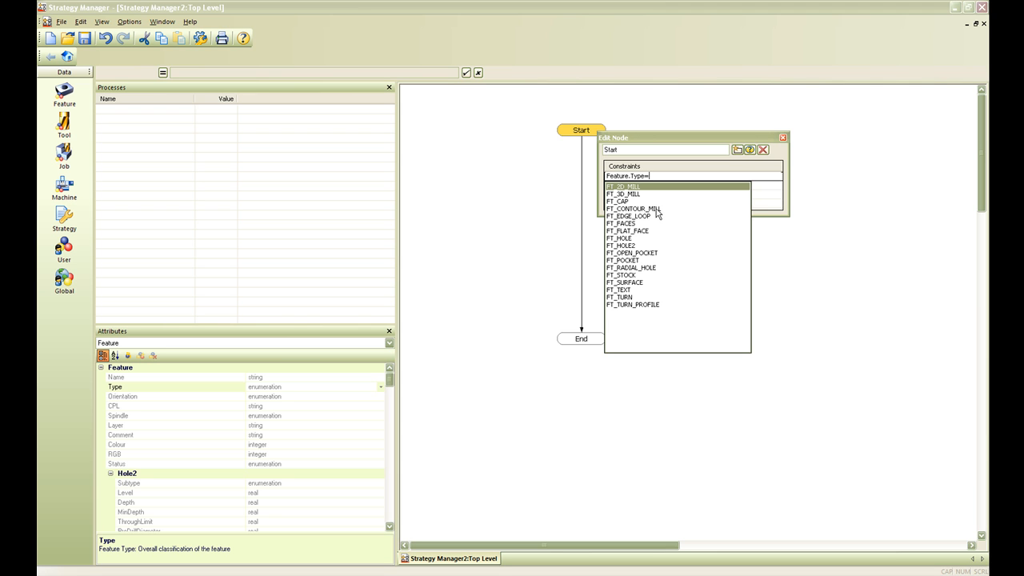
click(638, 208)
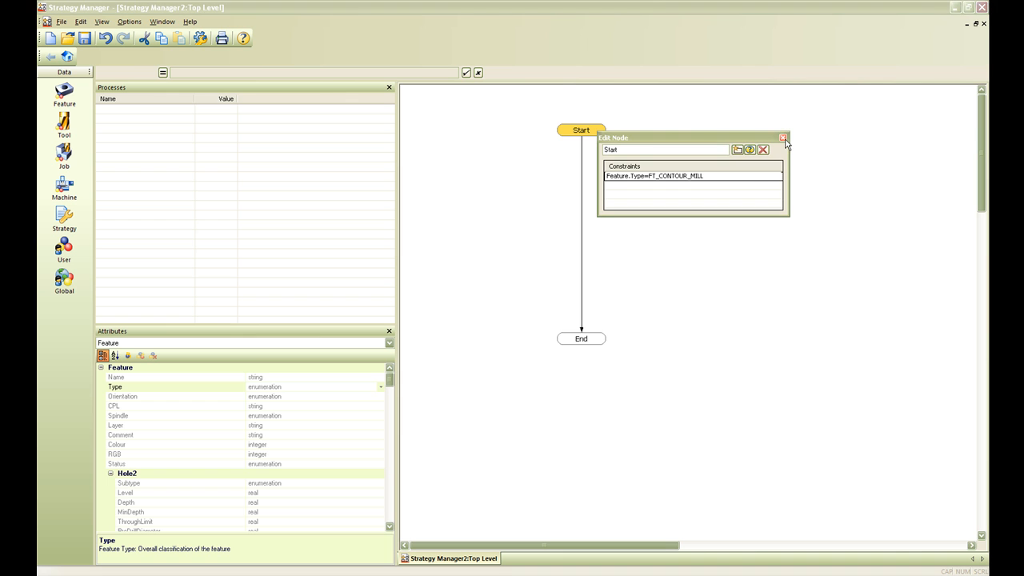
click(782, 138)
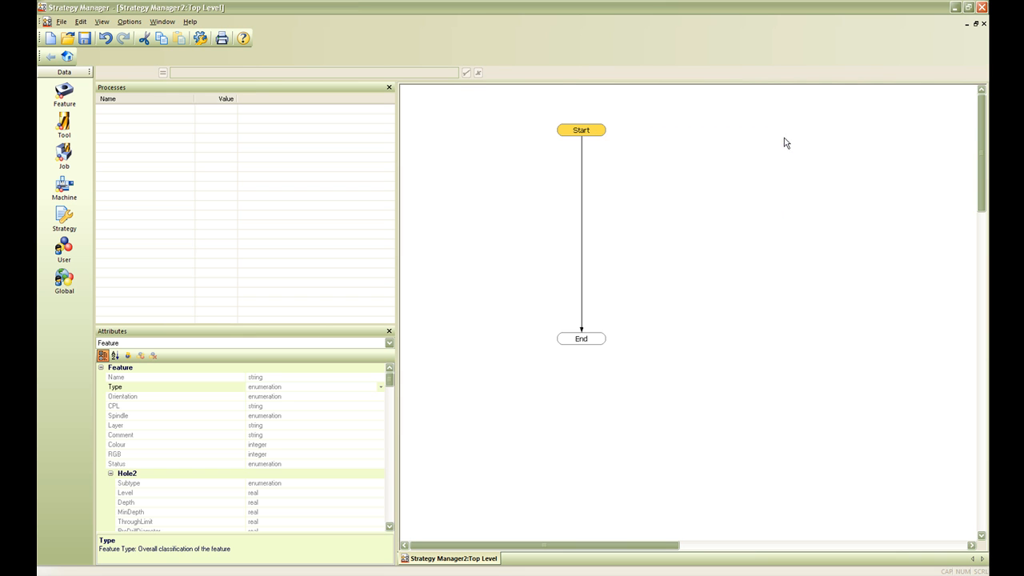
Step: Save the strategy as StratMan Demo and bring up the Mill machining sequence on the training mill
click(55, 22)
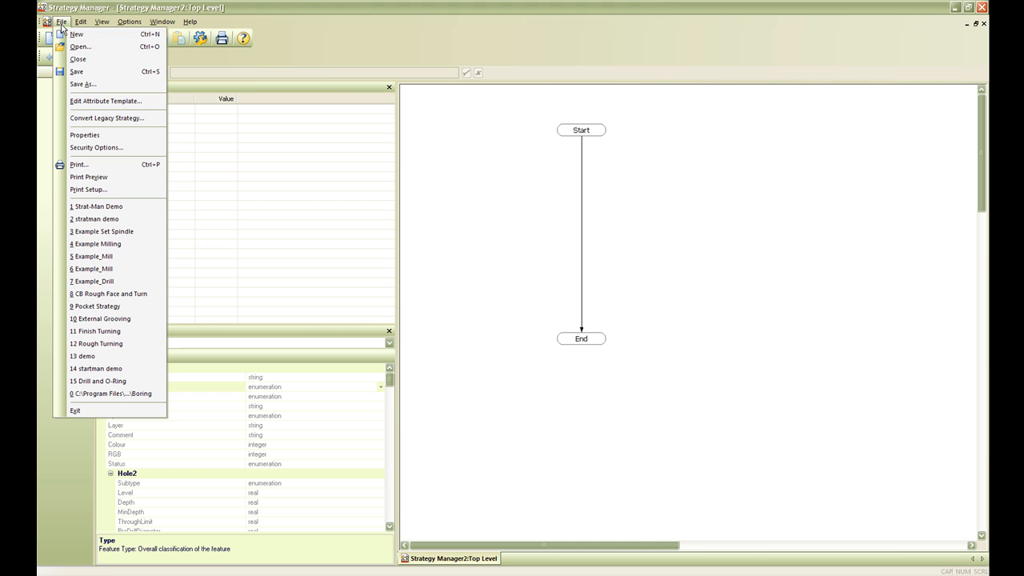
click(83, 84)
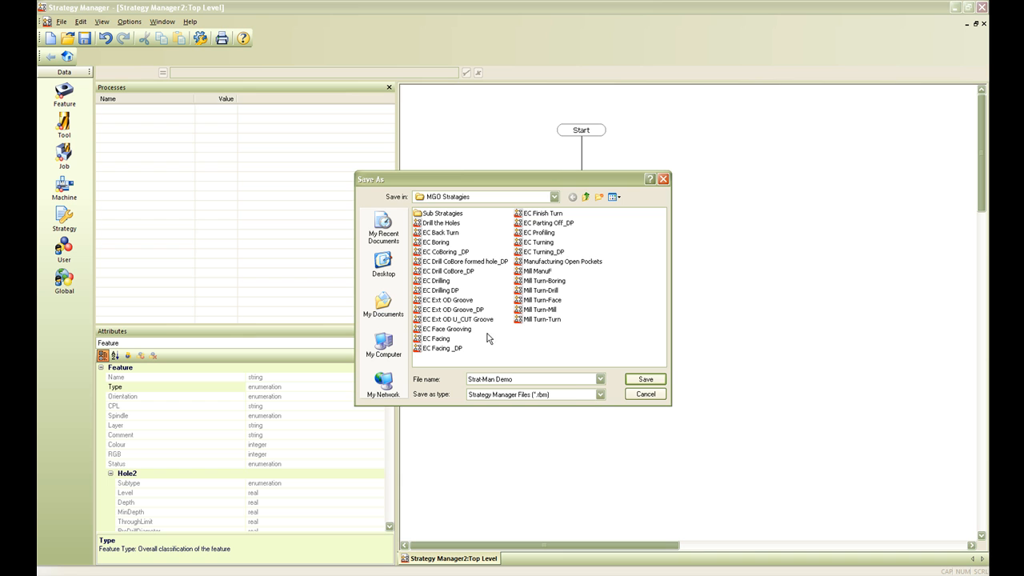
click(647, 381)
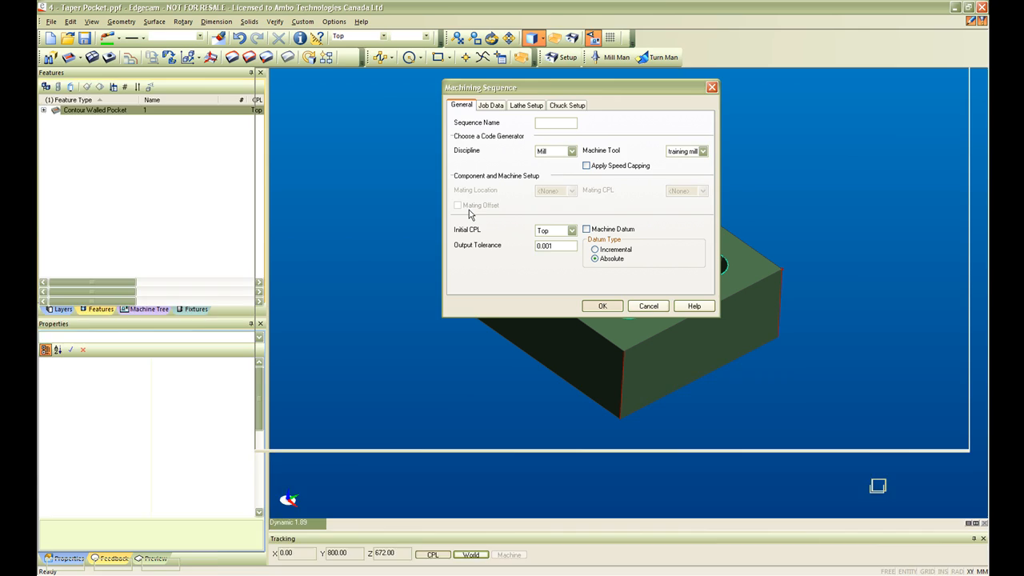
Step: Confirm the machining sequence and check the pocket feature shows the StratMan Demo strategy
click(601, 306)
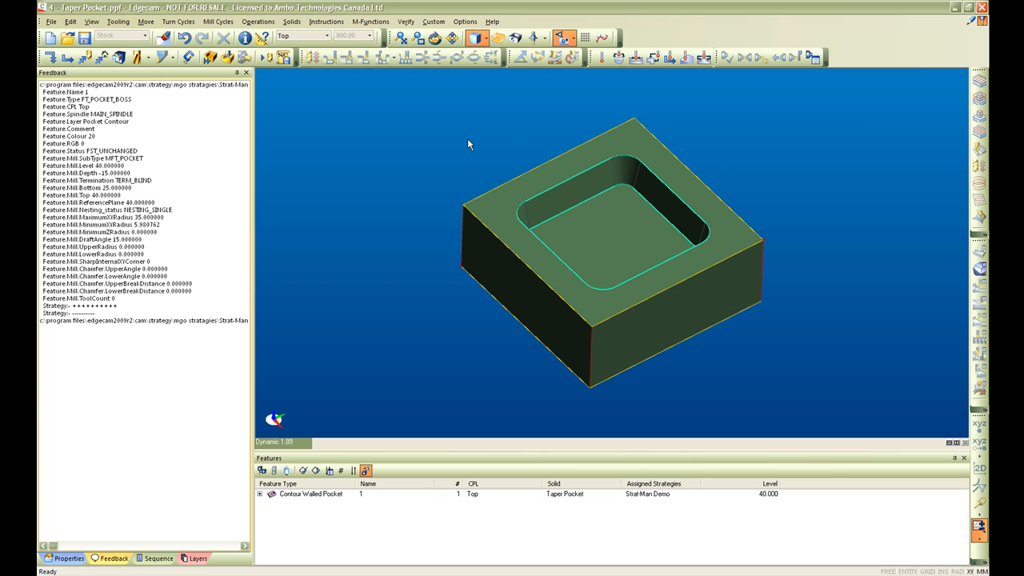
mouse_move(480, 355)
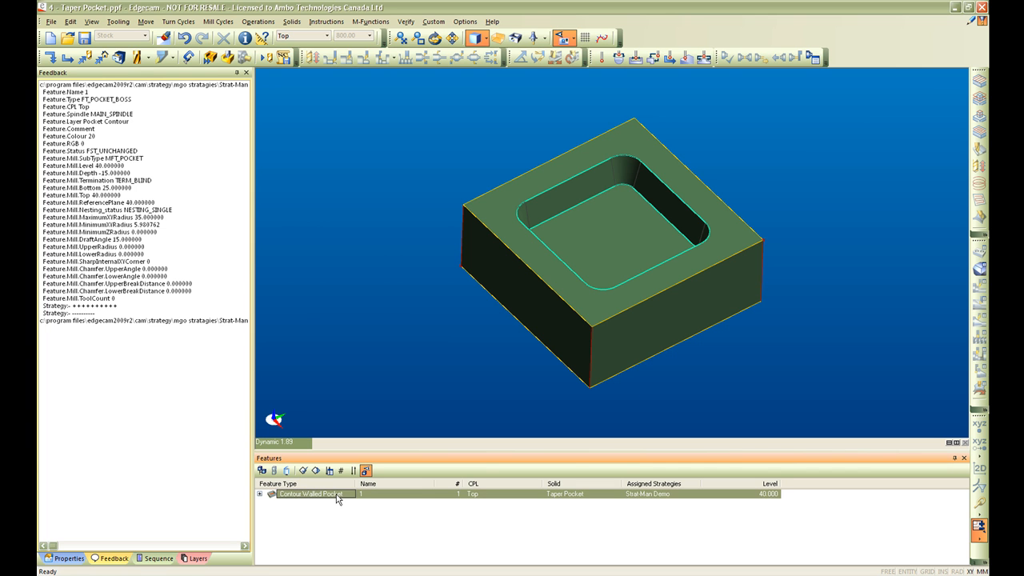
mouse_move(640, 499)
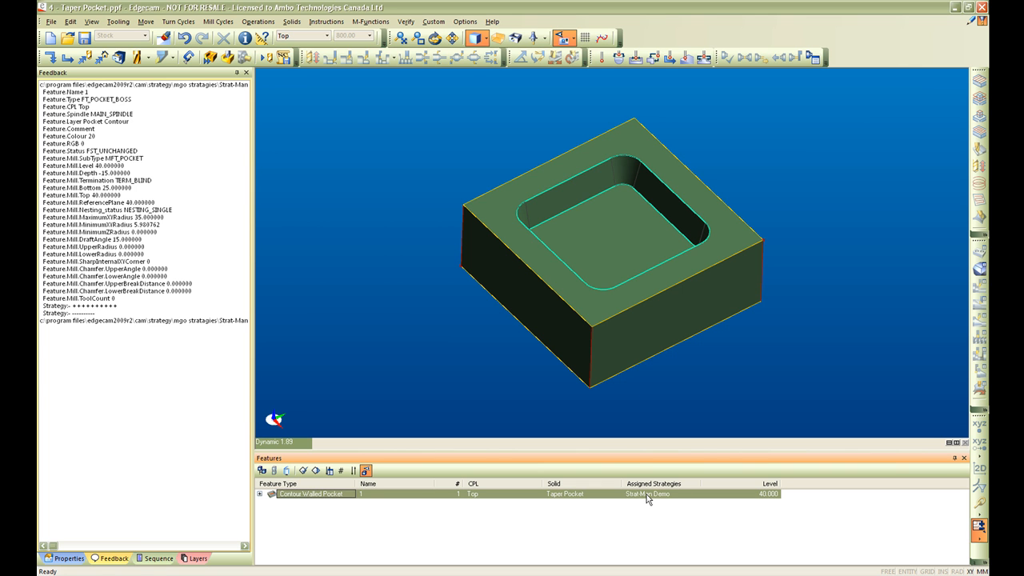
click(312, 493)
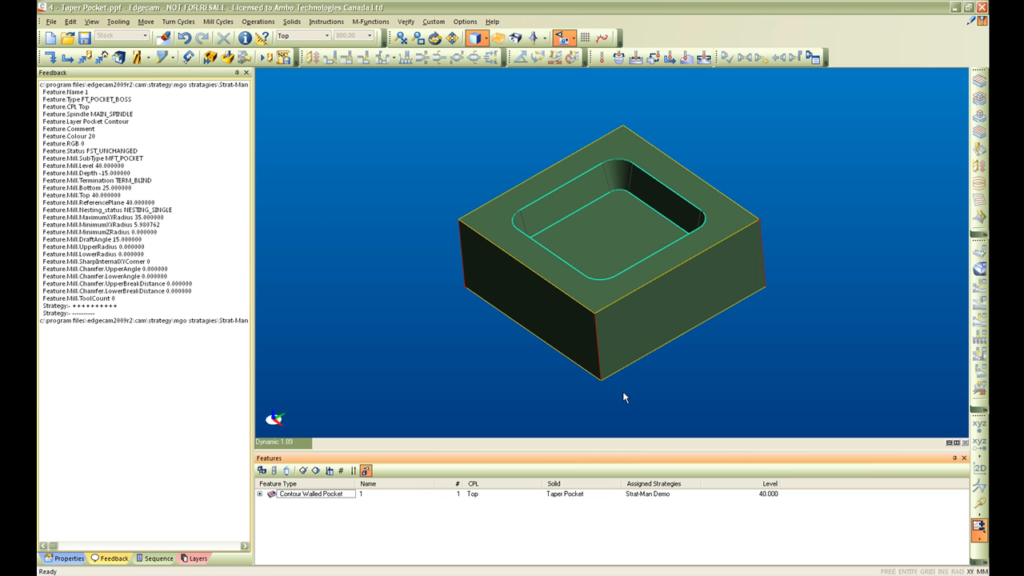
mouse_move(494, 420)
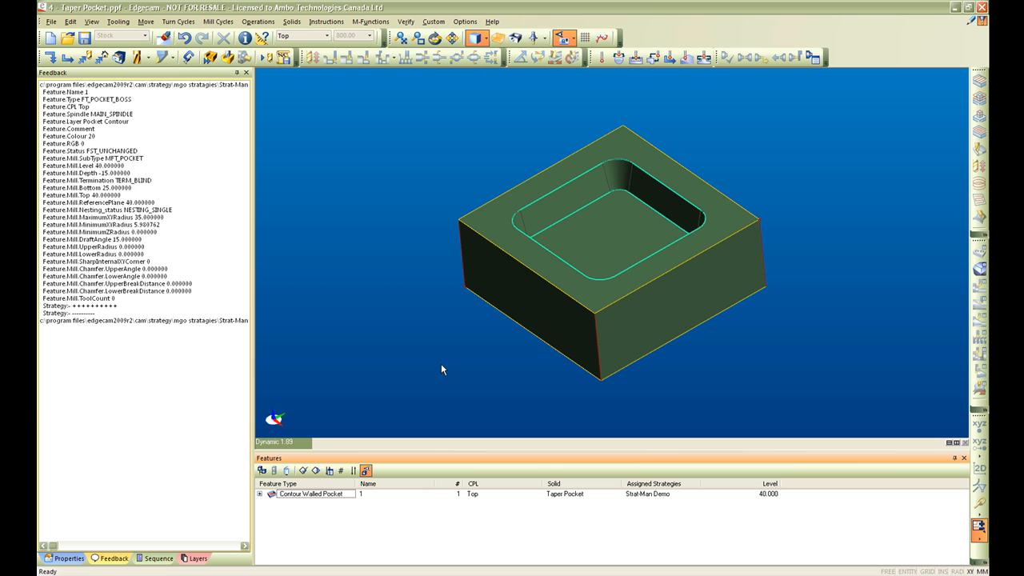
mouse_move(442, 384)
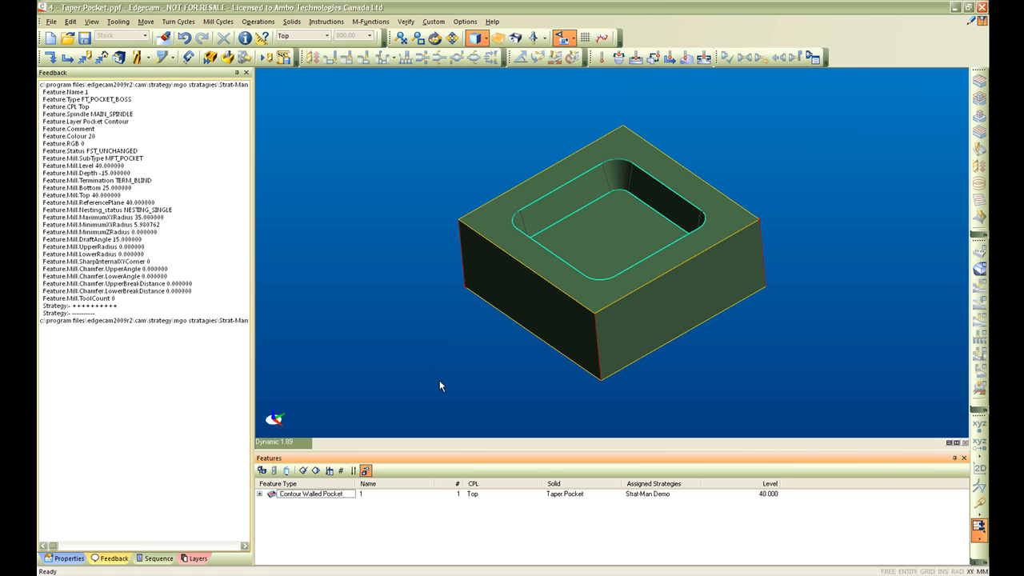
mouse_move(442, 394)
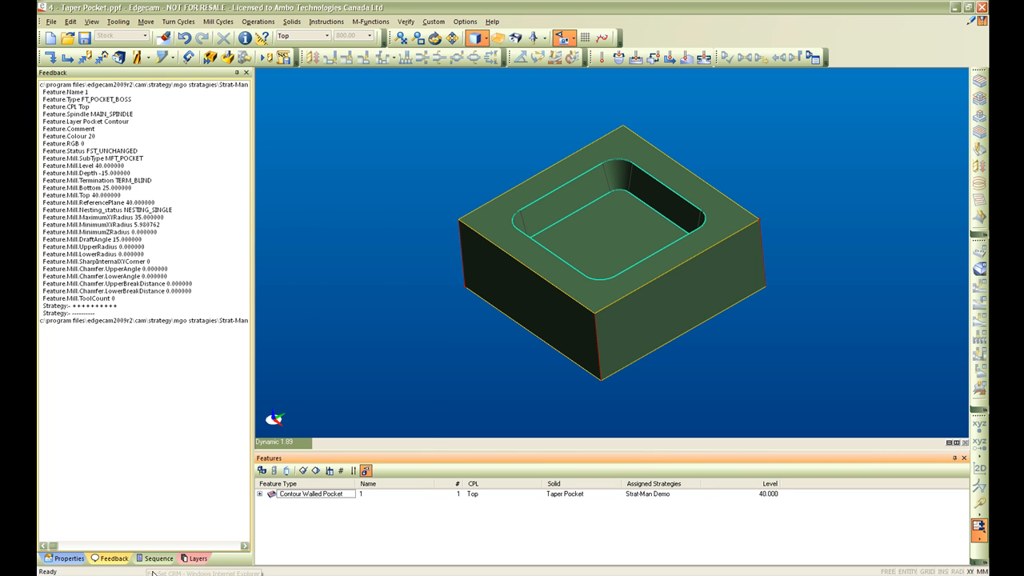
Step: Load the 10.0 MM DIA MULTI-FLUTE END MILL as the sequence's first instruction
click(157, 560)
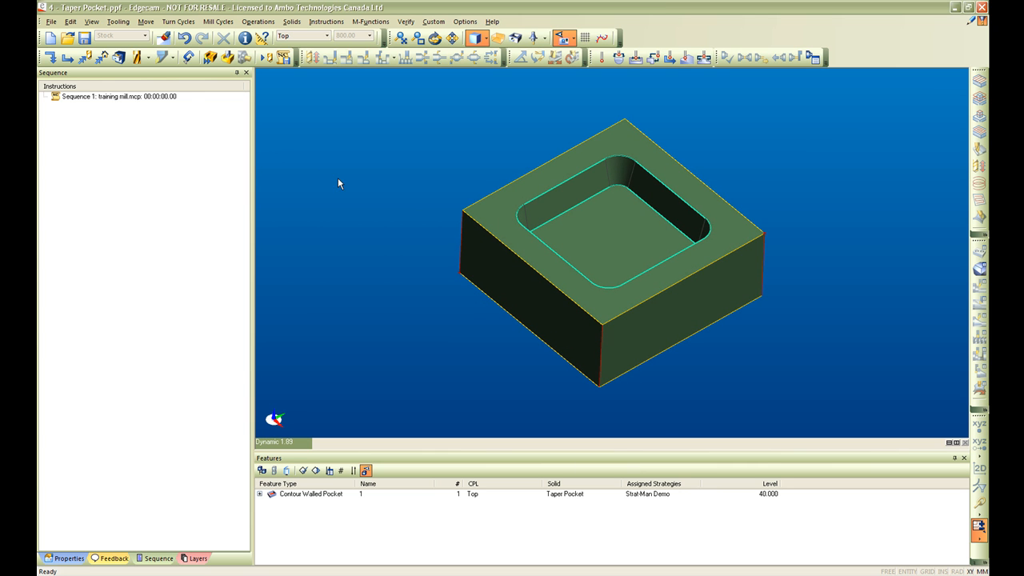
mouse_move(38, 210)
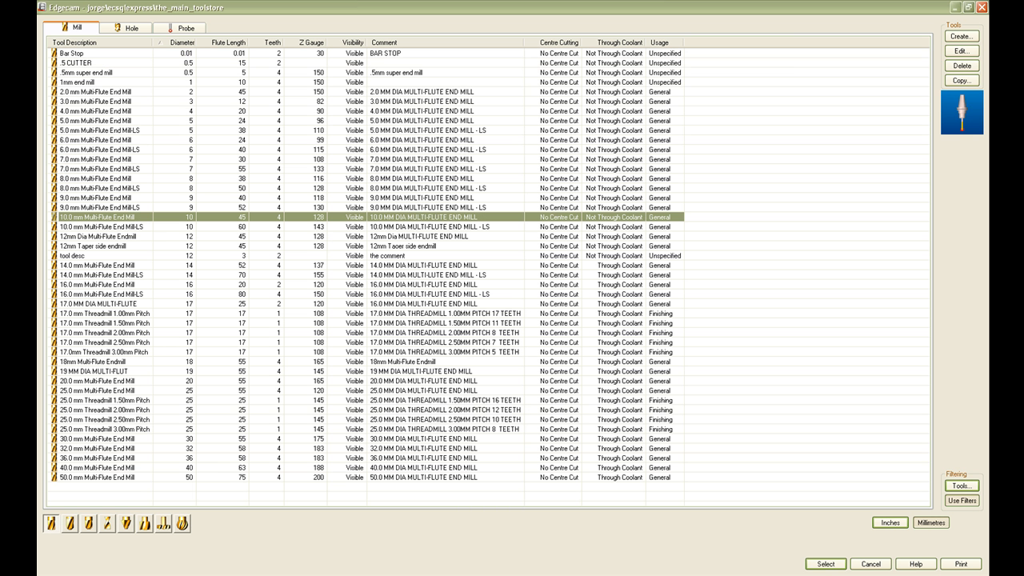
click(227, 23)
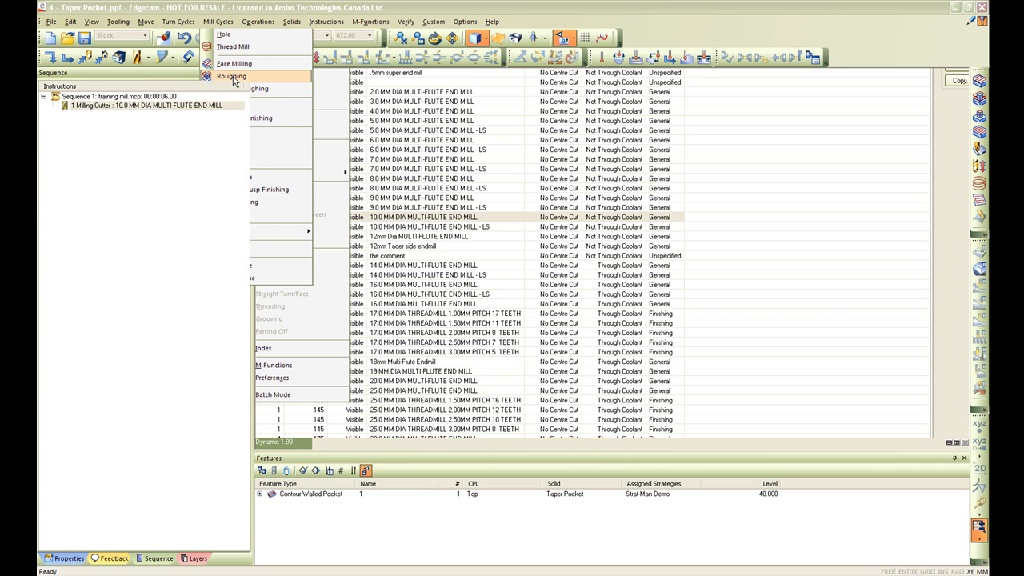
Step: Add a Roughing cycle on the pocket and confirm the following Move to Toolchange
click(234, 75)
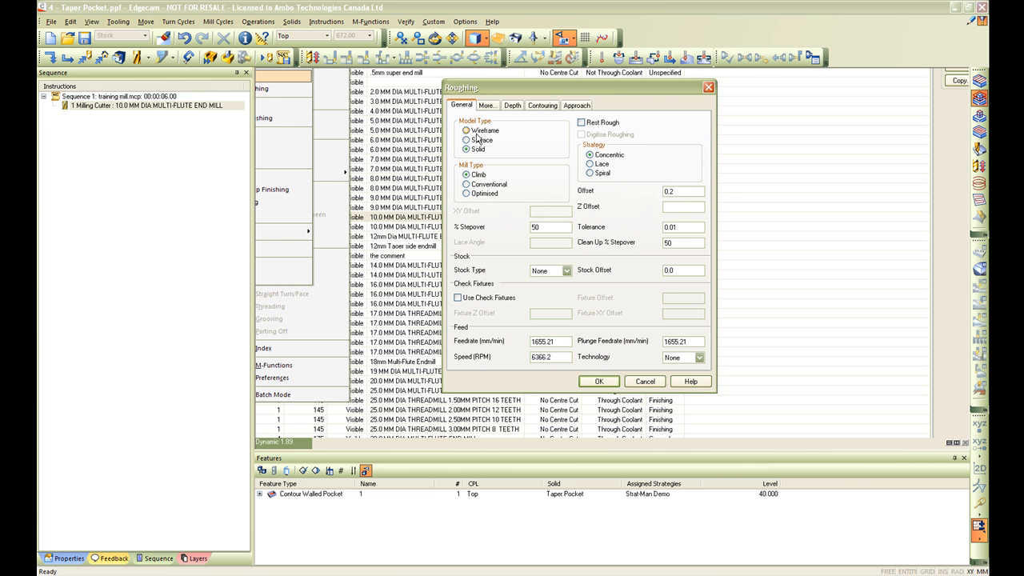
click(512, 105)
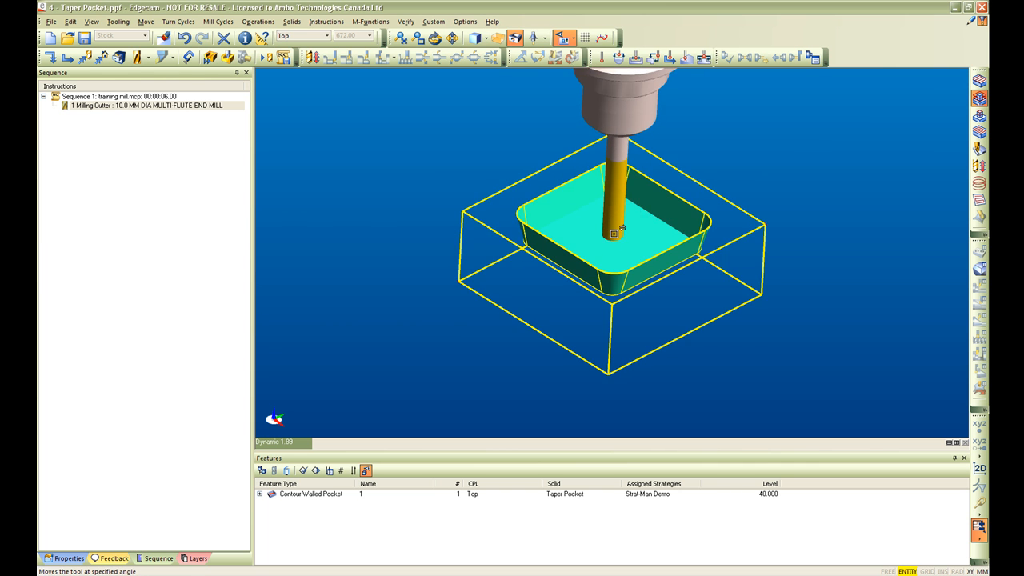
click(311, 496)
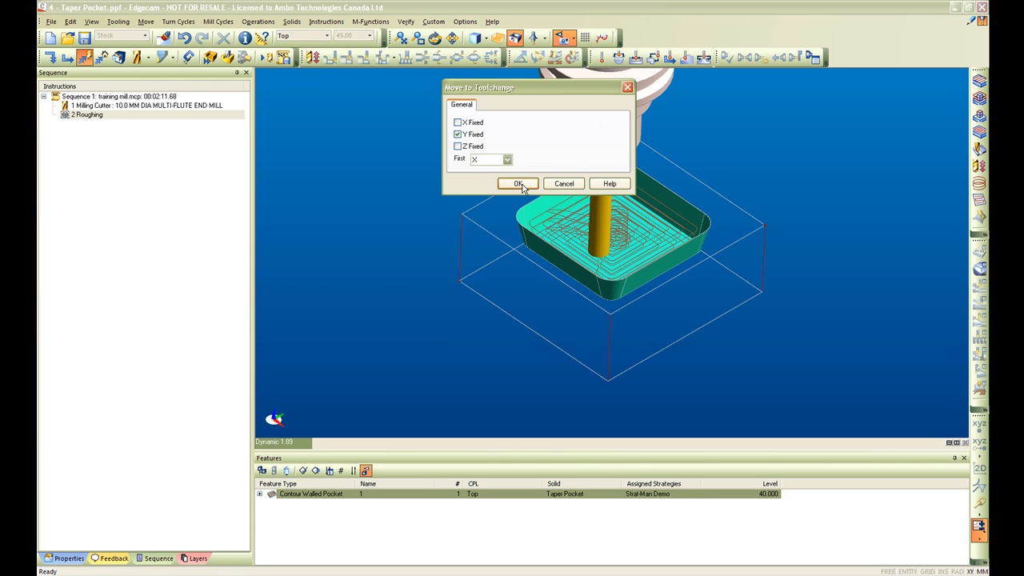
click(518, 183)
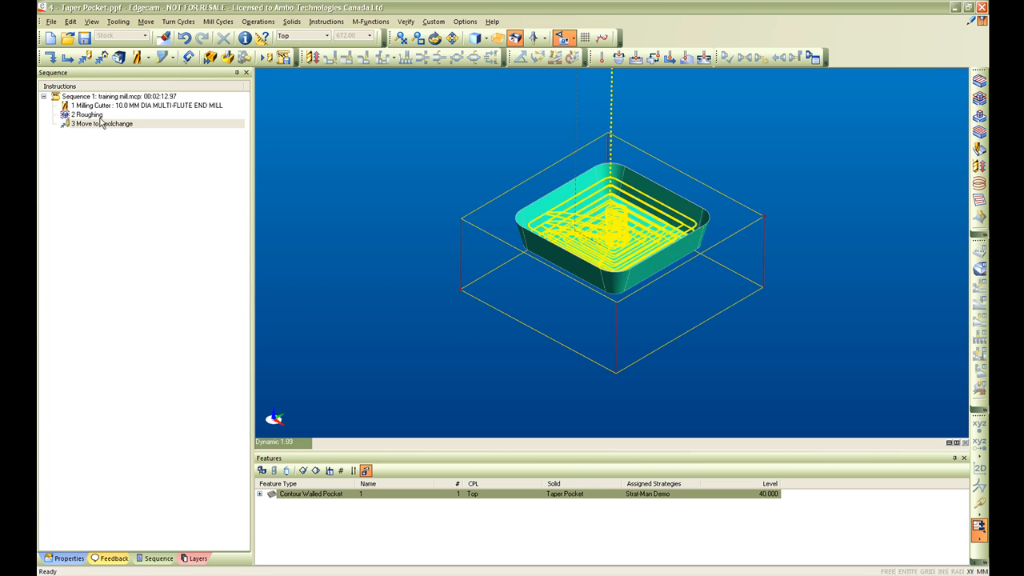
Step: Select all instructions from Roughing onward and bring up their context actions
click(86, 115)
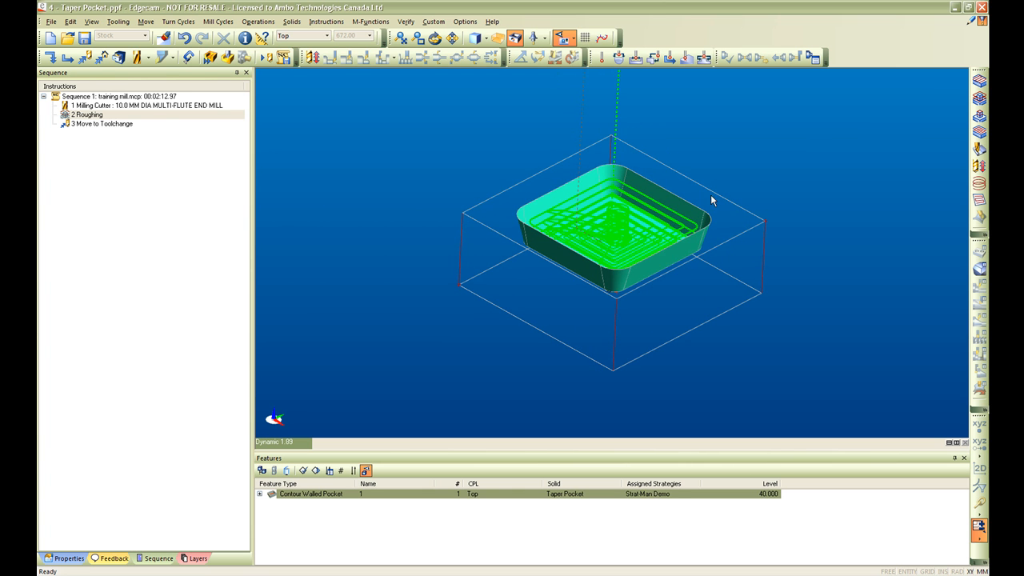
mouse_move(605, 185)
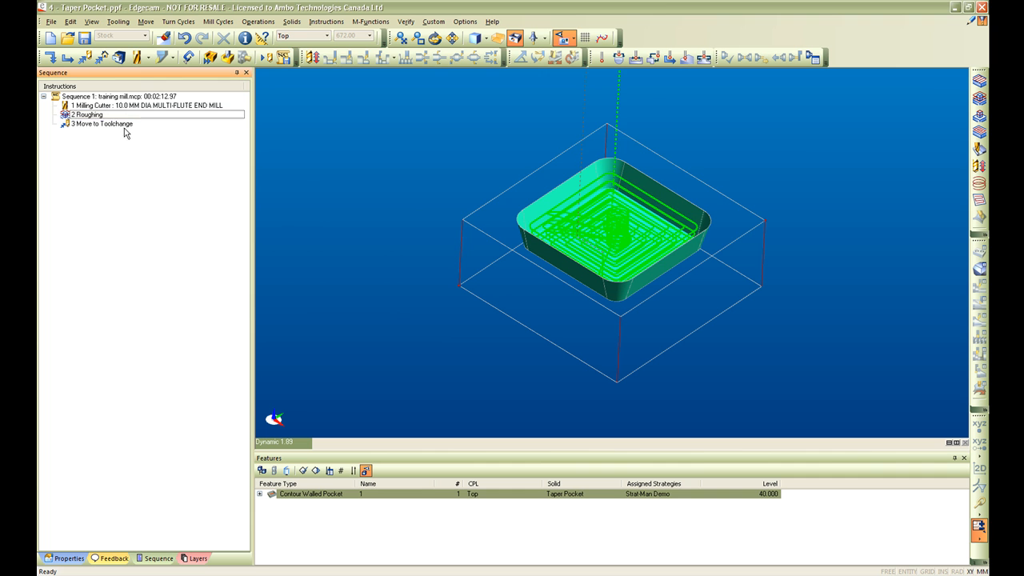
click(103, 123)
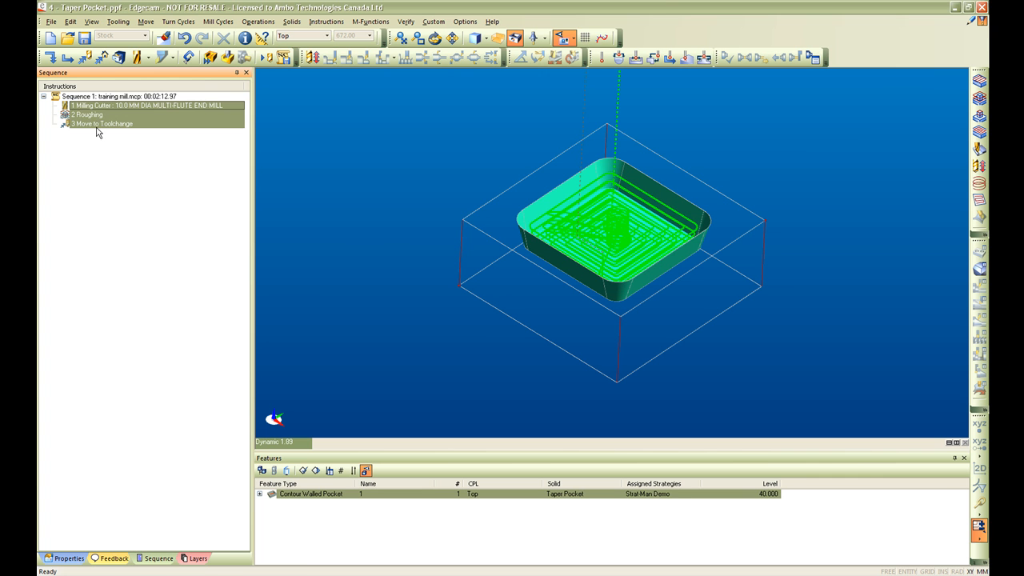
right_click(88, 116)
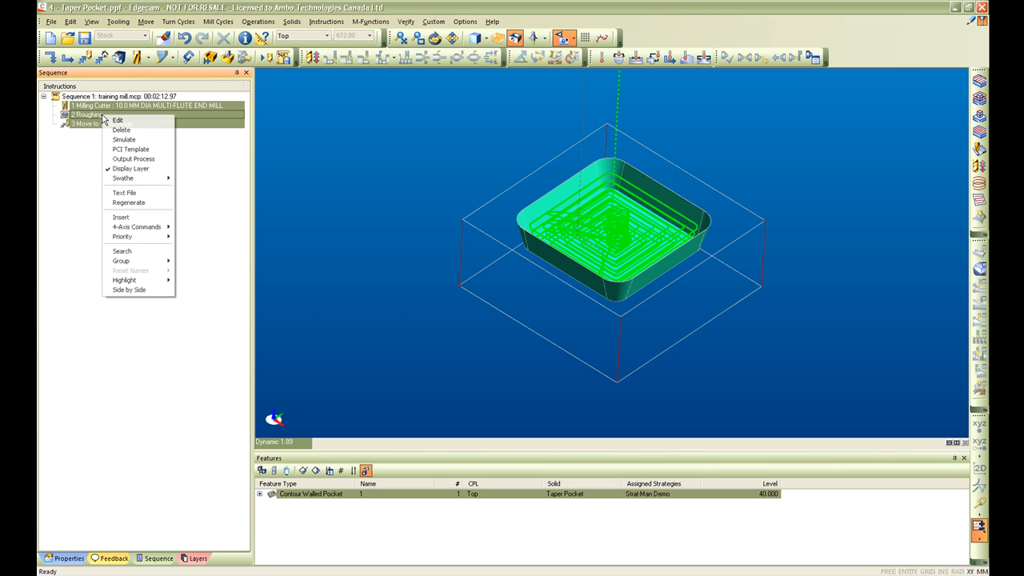
mouse_move(131, 159)
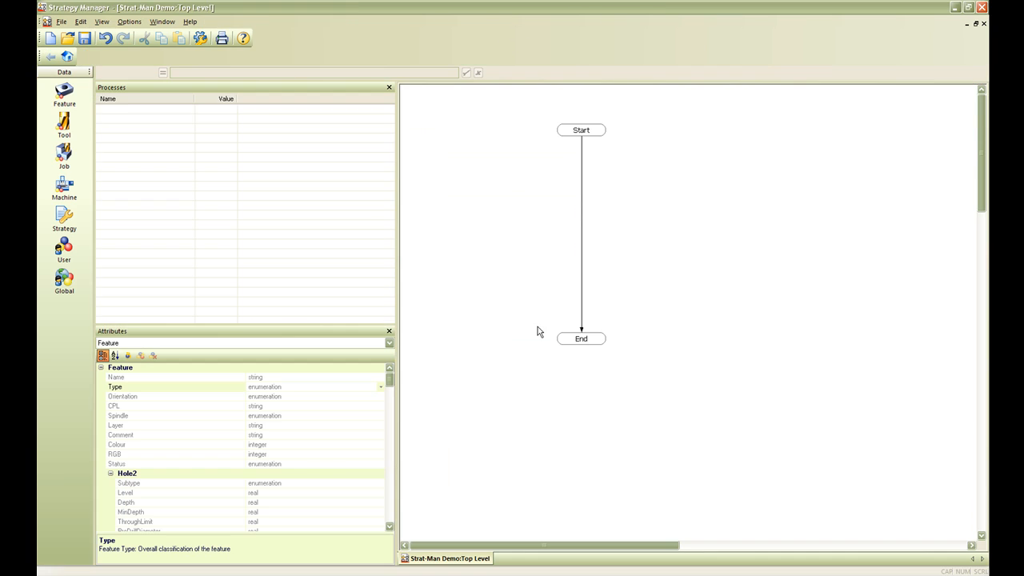
mouse_move(131, 112)
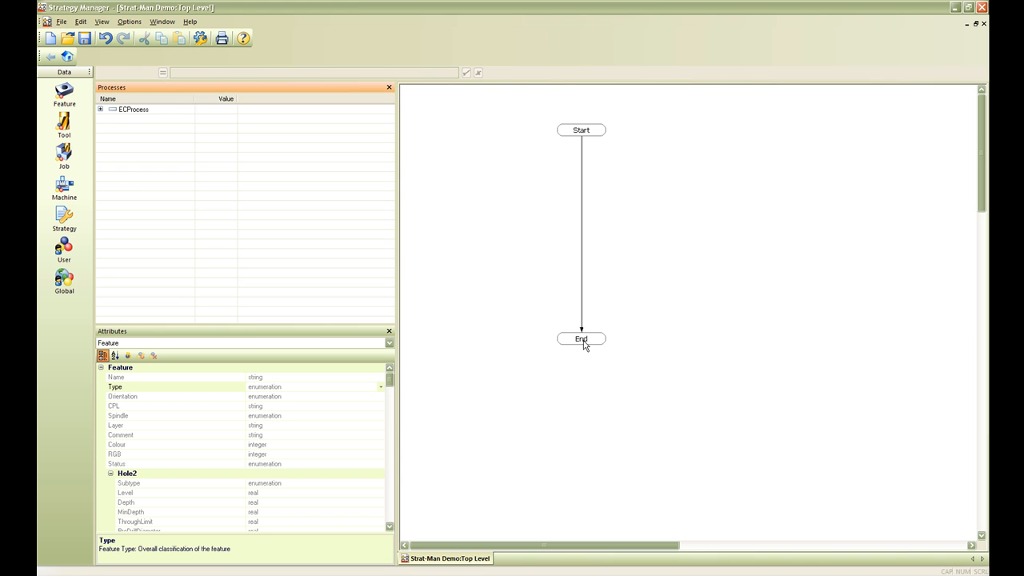
Step: Move the End node lower and bring up actions on the EDProcess resource to add a Decision node
click(581, 339)
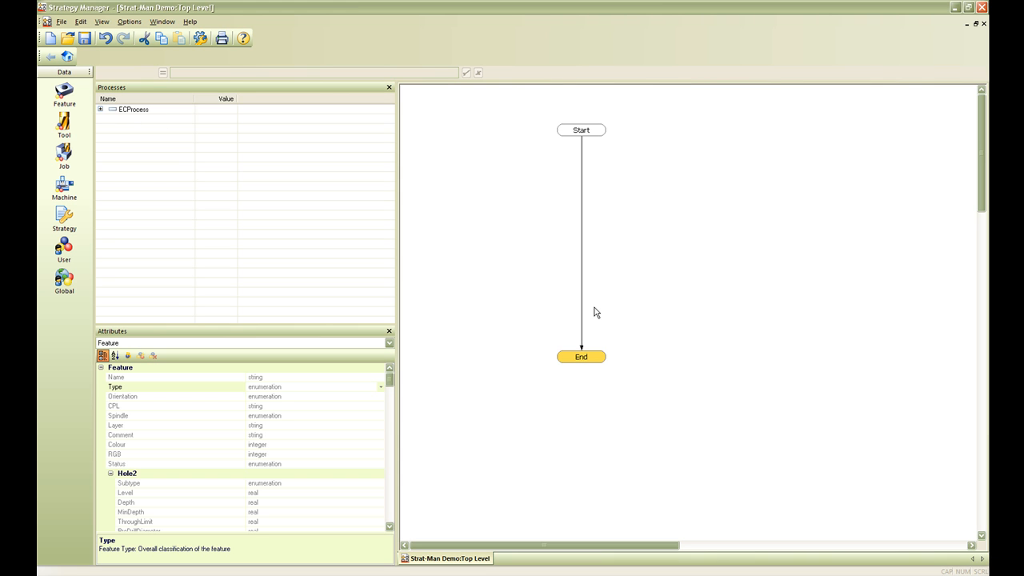
mouse_move(145, 118)
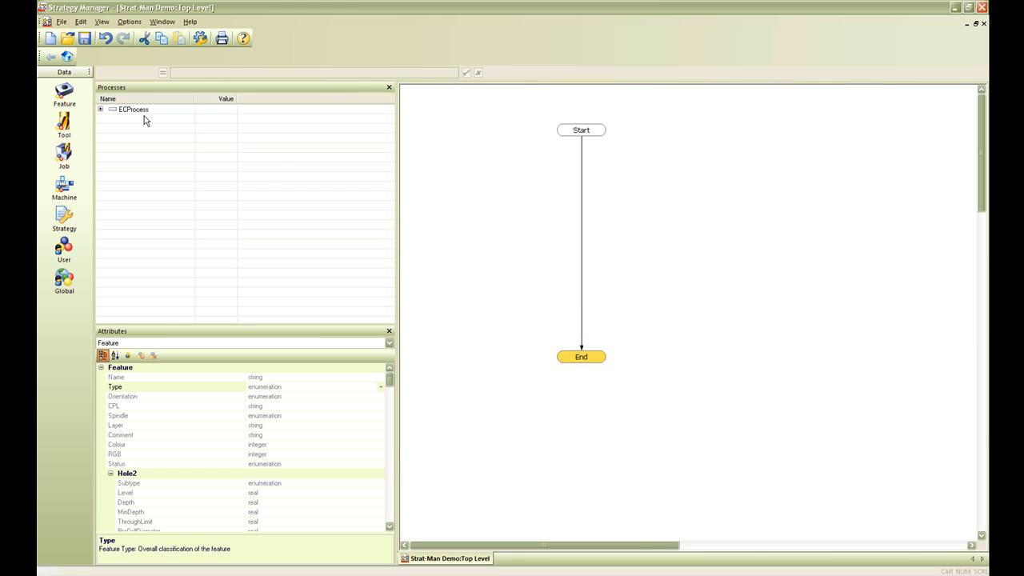
right_click(673, 192)
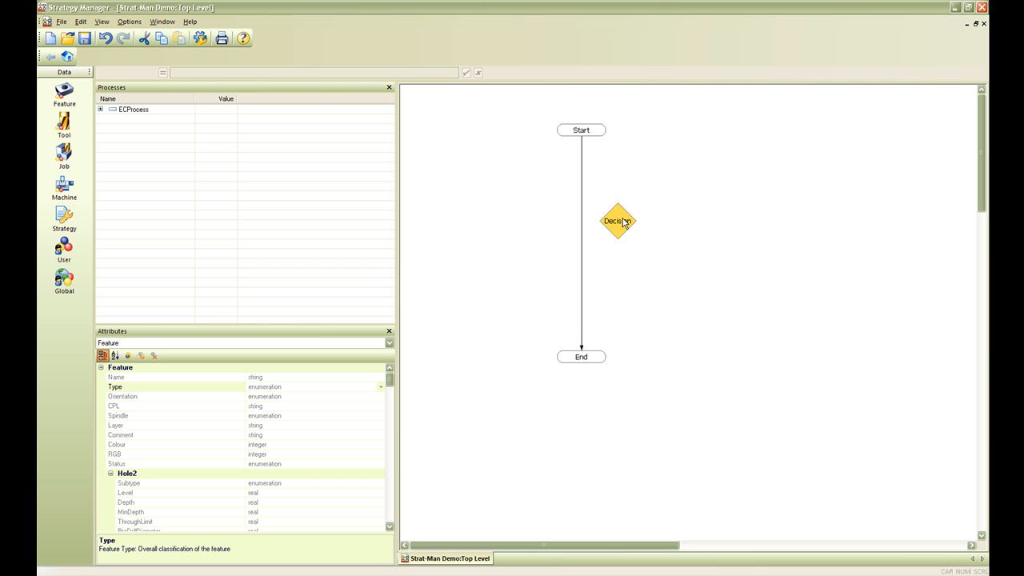
mouse_move(618, 230)
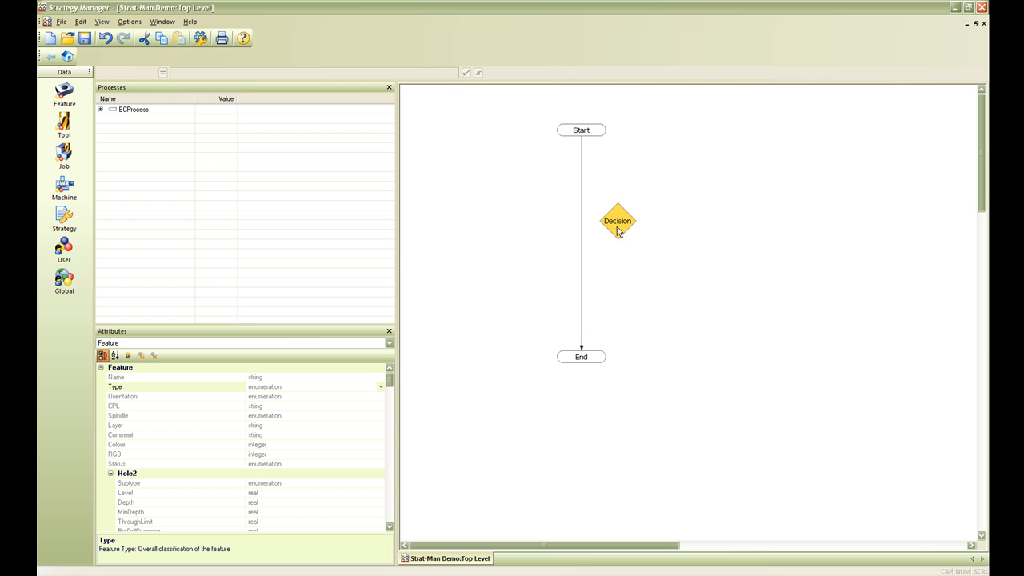
mouse_move(613, 224)
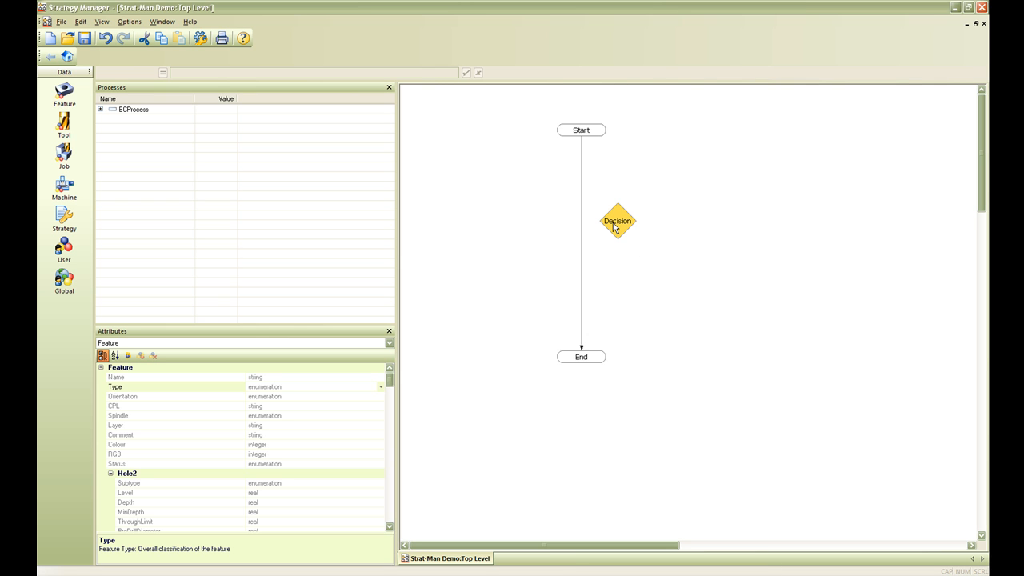
mouse_move(618, 231)
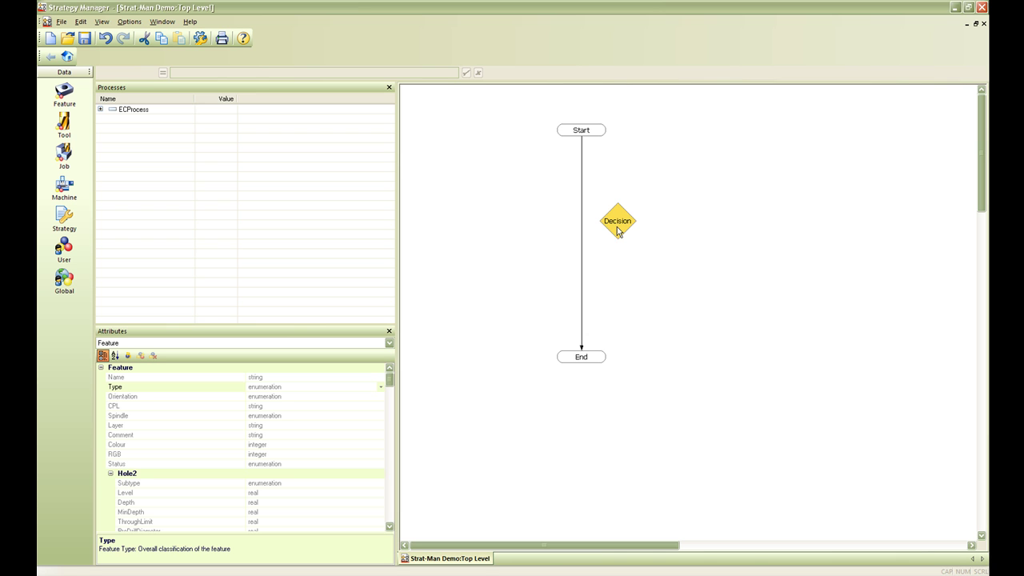
Step: Name the Decision node 'Is this a Contour Wall?' with a Feature.Type FT_CONTOUR_MILL condition
double_click(614, 221)
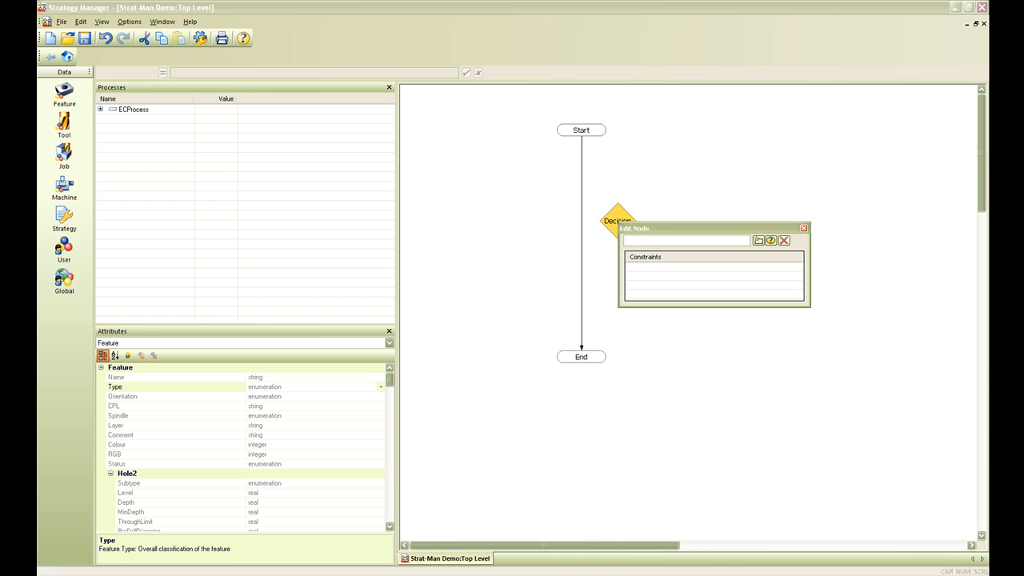
text(Is this a Contour Wall?)
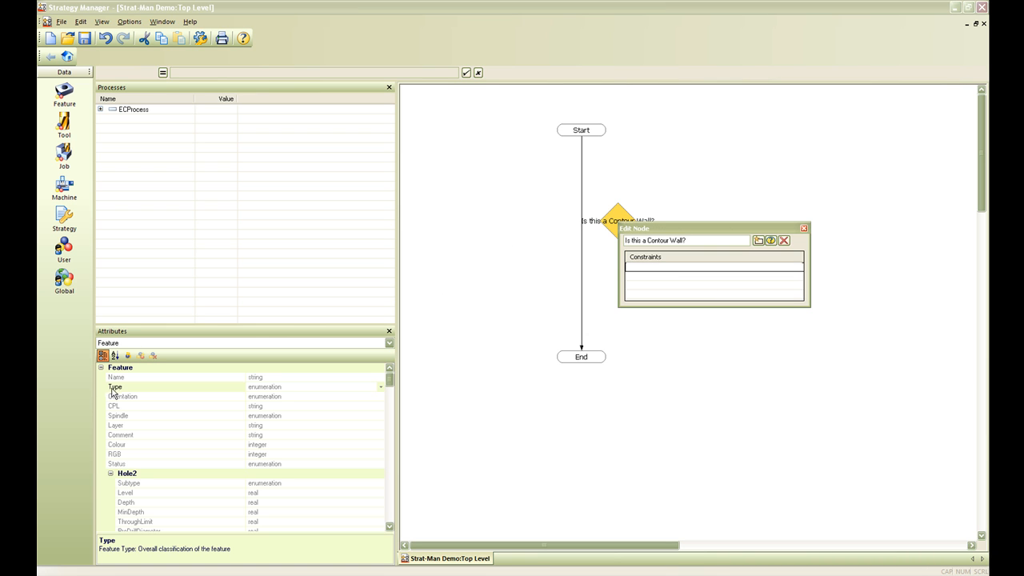
click(712, 266)
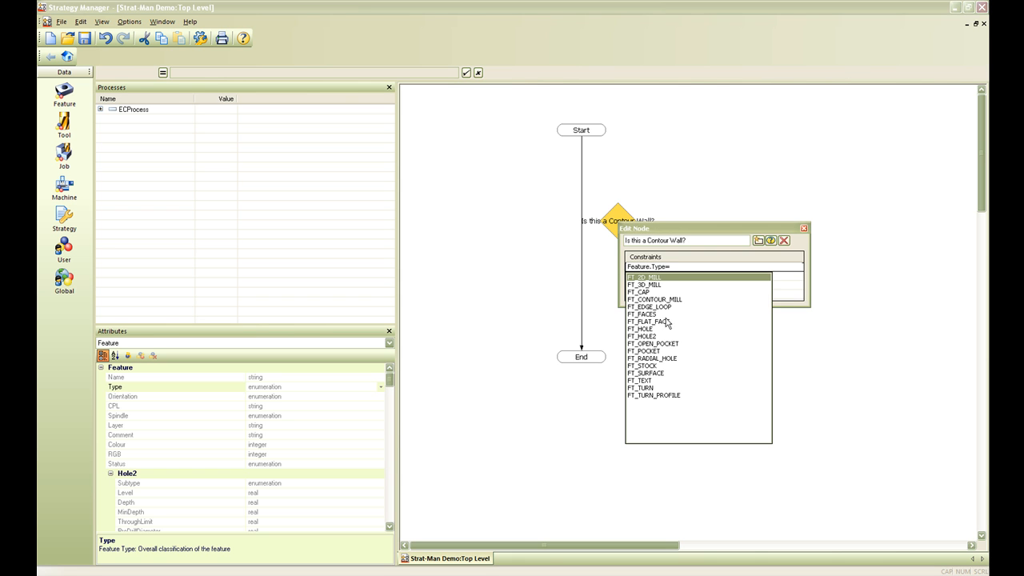
click(650, 299)
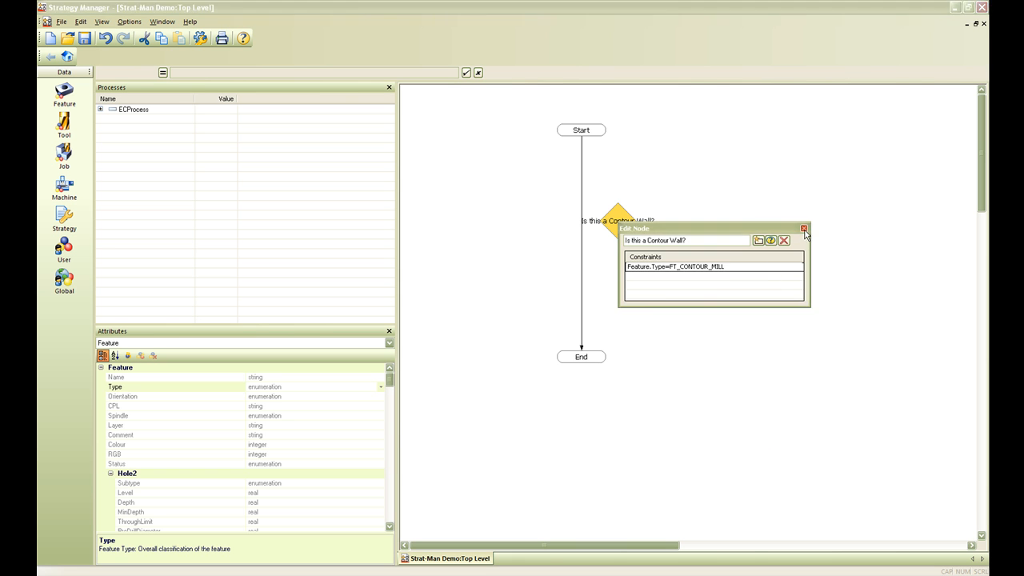
click(800, 231)
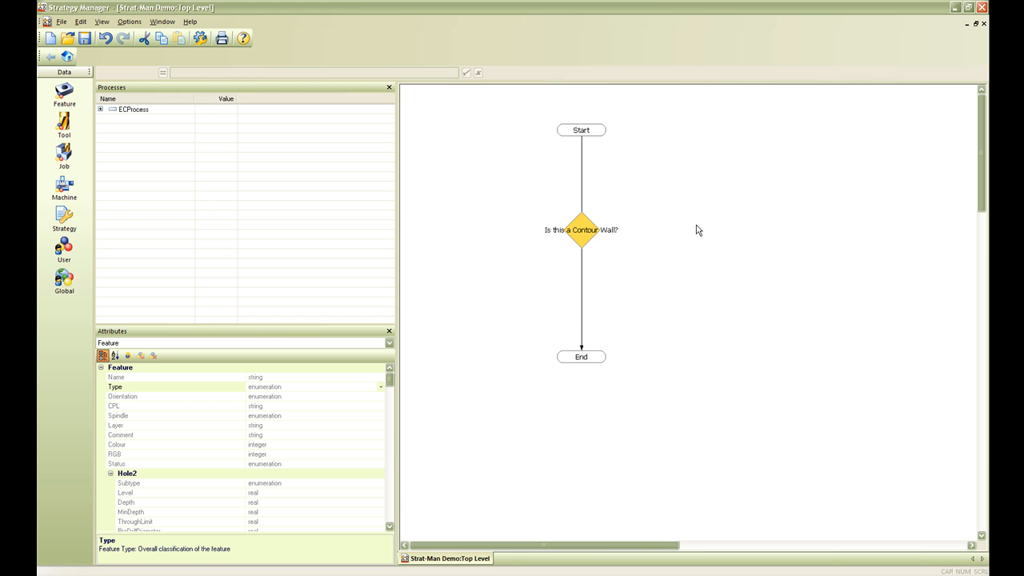
Step: Create a second End node beside the decision and reconnect the lower End node below it
right_click(698, 231)
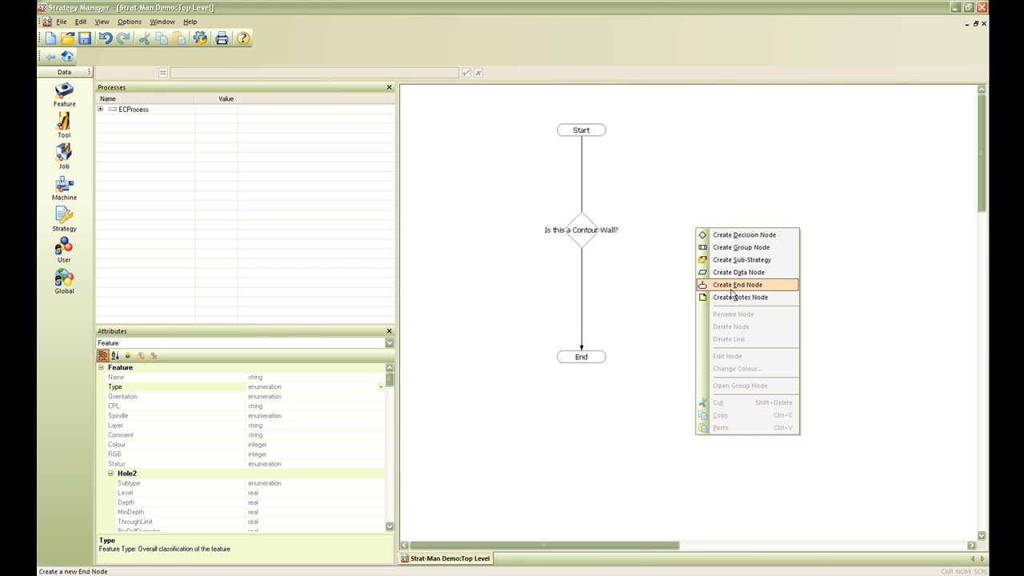
click(740, 285)
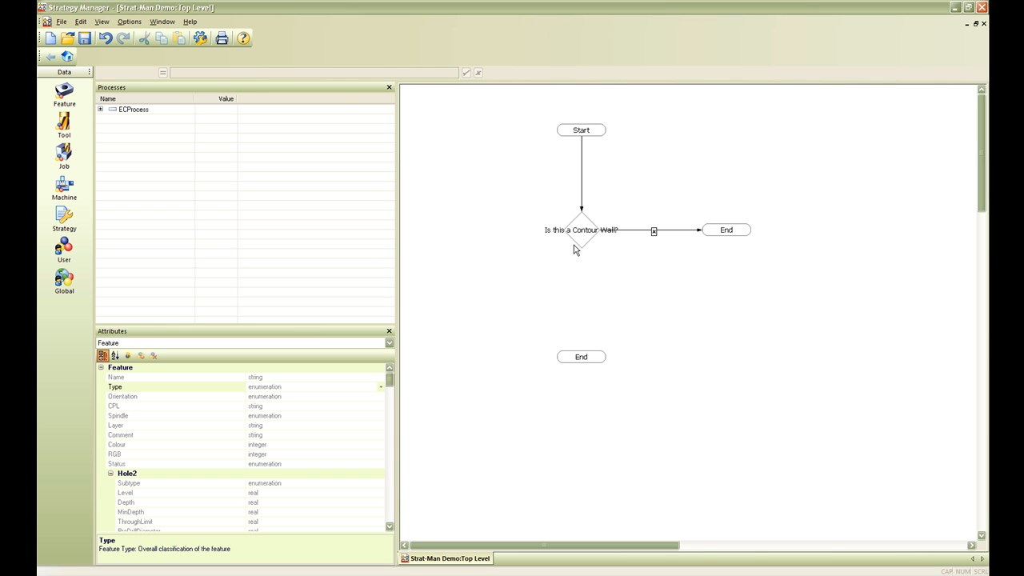
mouse_move(602, 243)
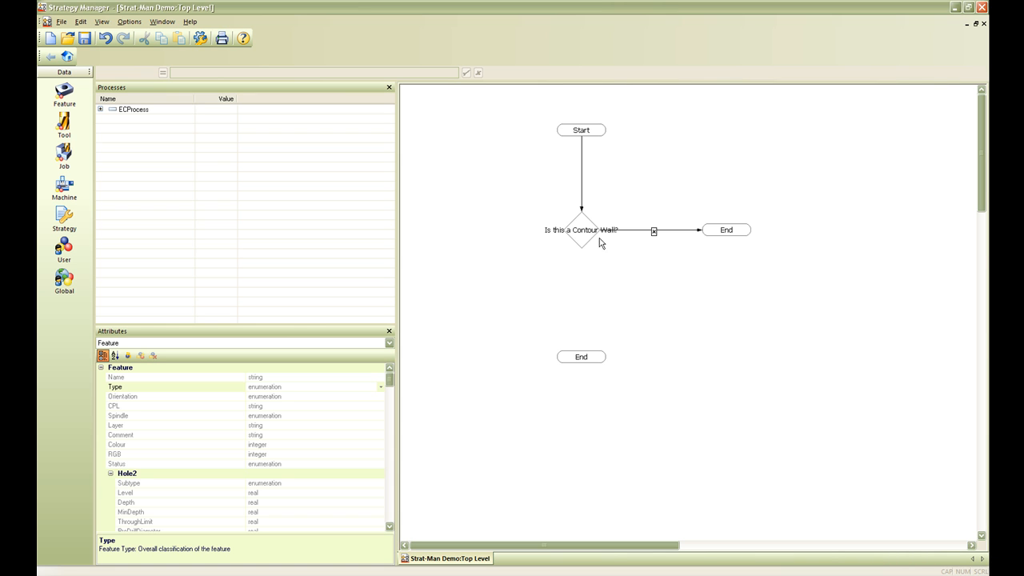
mouse_move(664, 245)
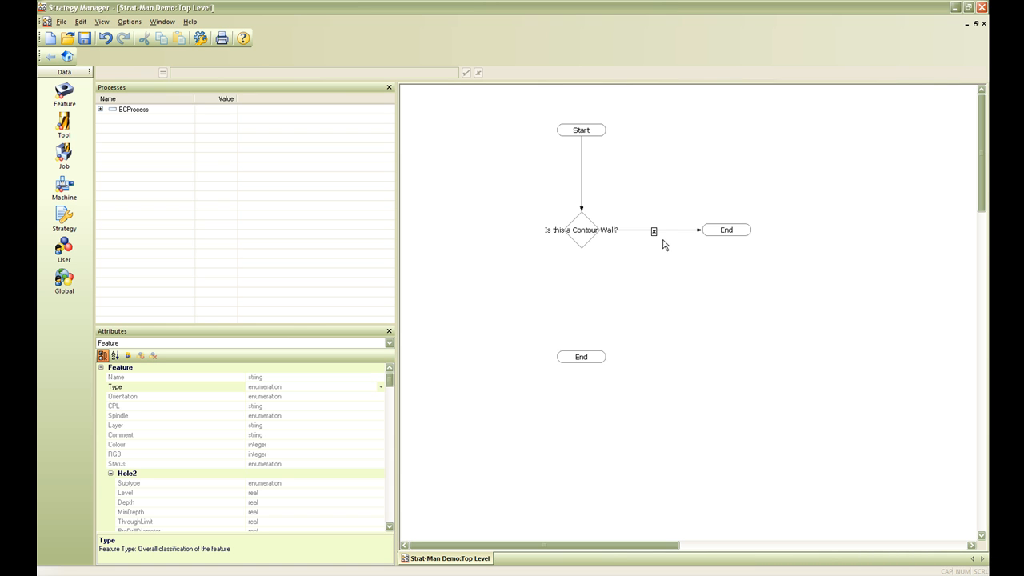
mouse_move(597, 240)
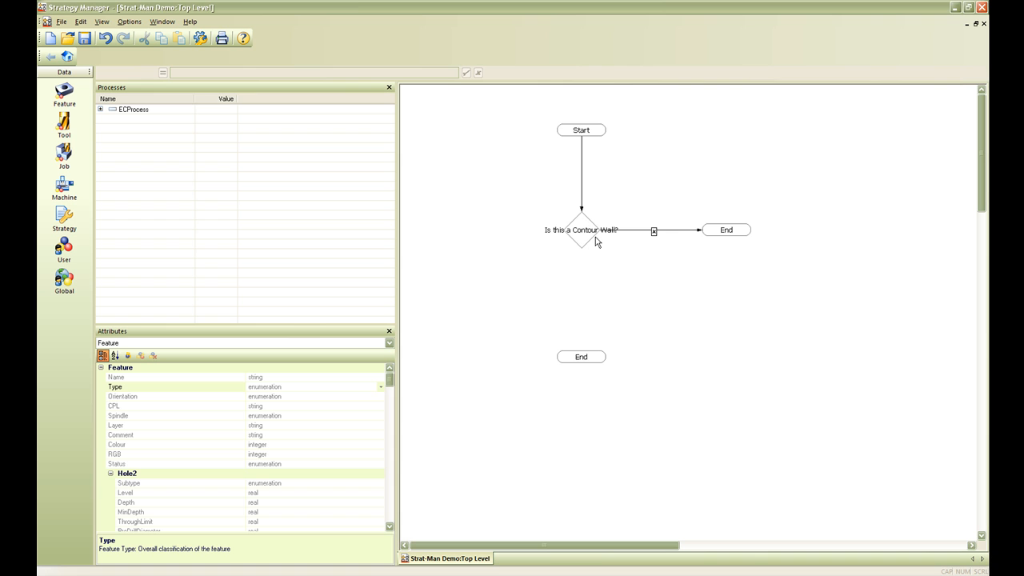
mouse_move(743, 232)
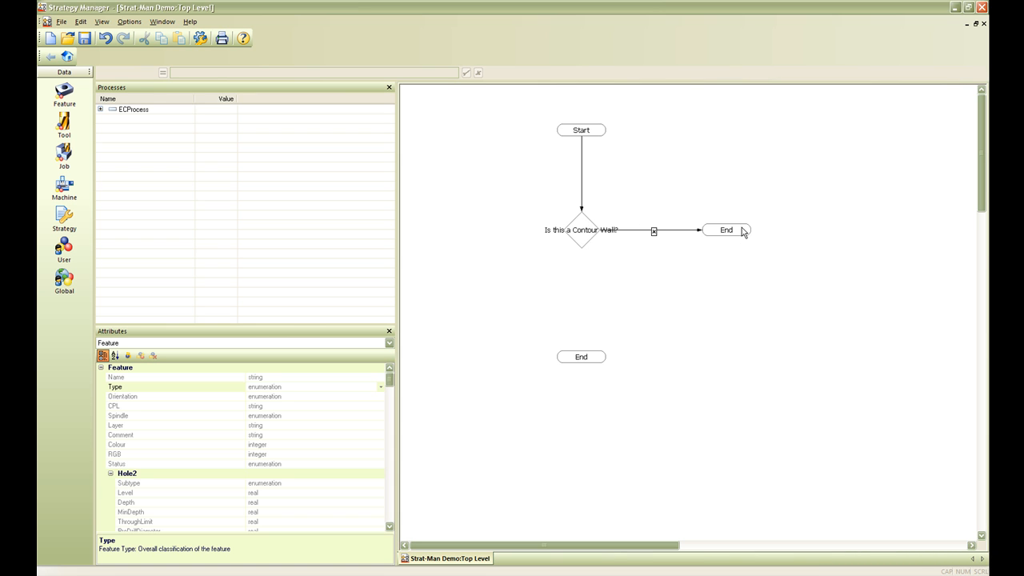
drag(581, 246, 592, 326)
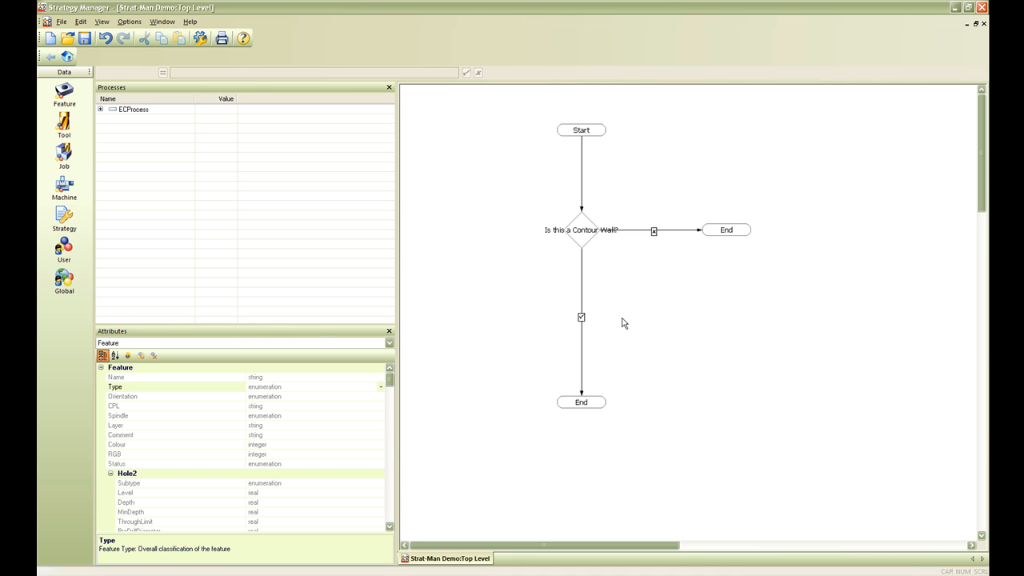
mouse_move(586, 320)
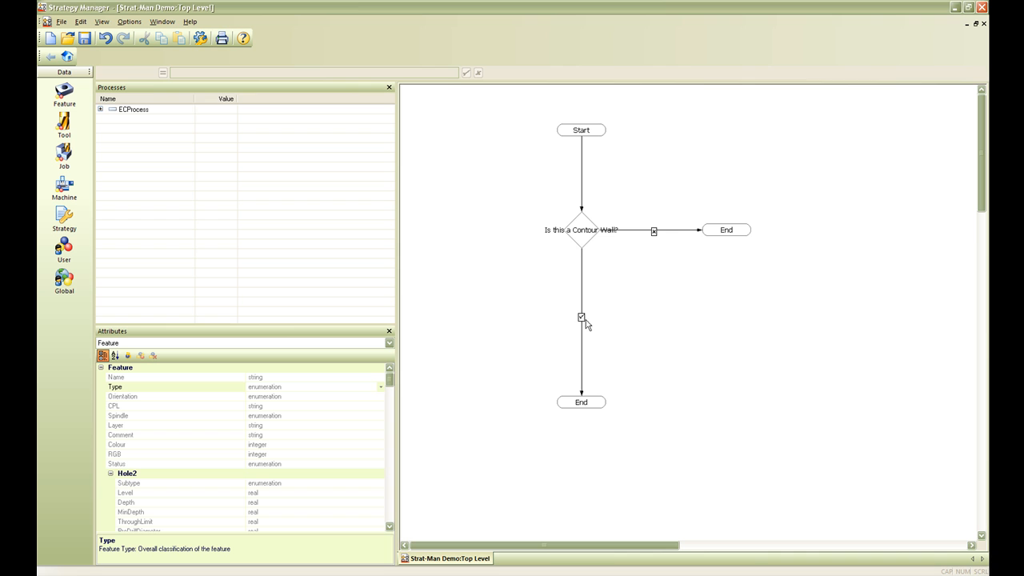
mouse_move(138, 117)
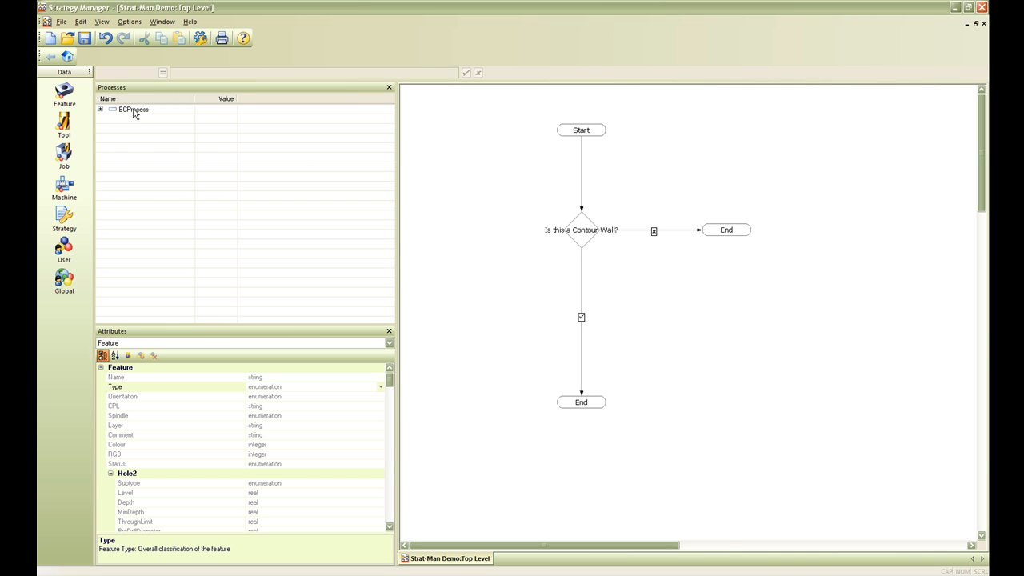
Step: Rename the EDProcess entry to Contour Rough
right_click(131, 109)
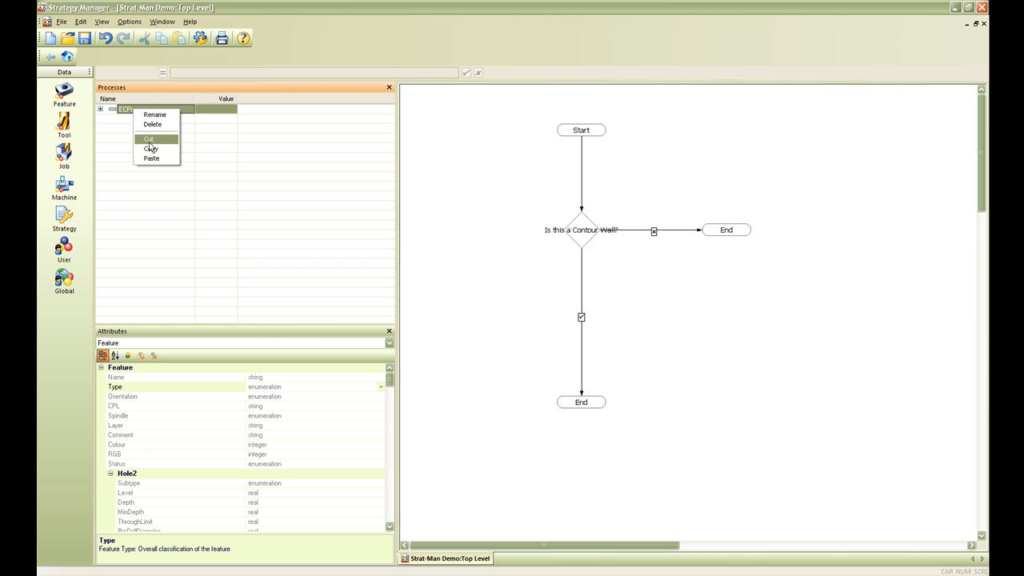
click(155, 115)
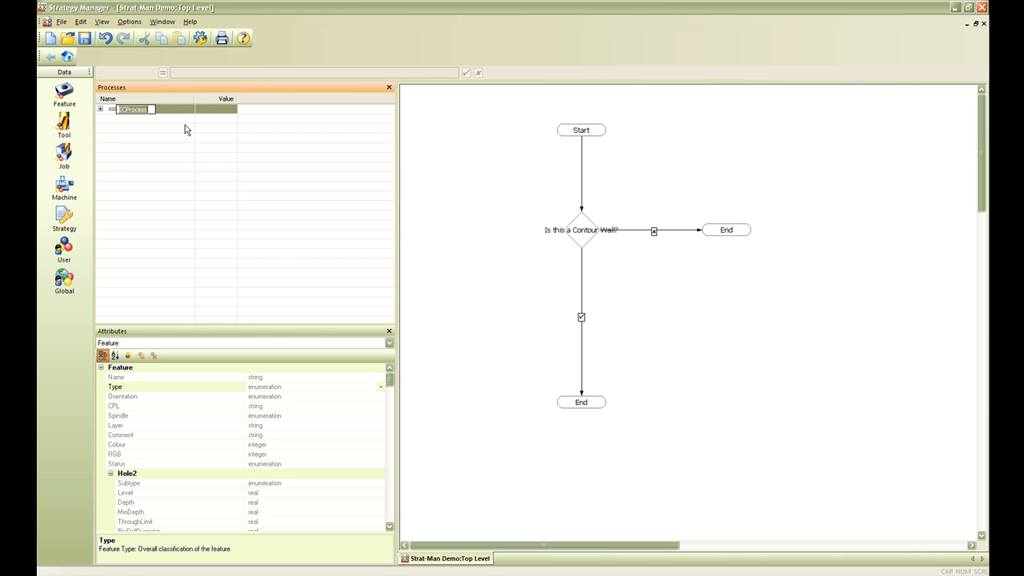
text(Contour Rough)
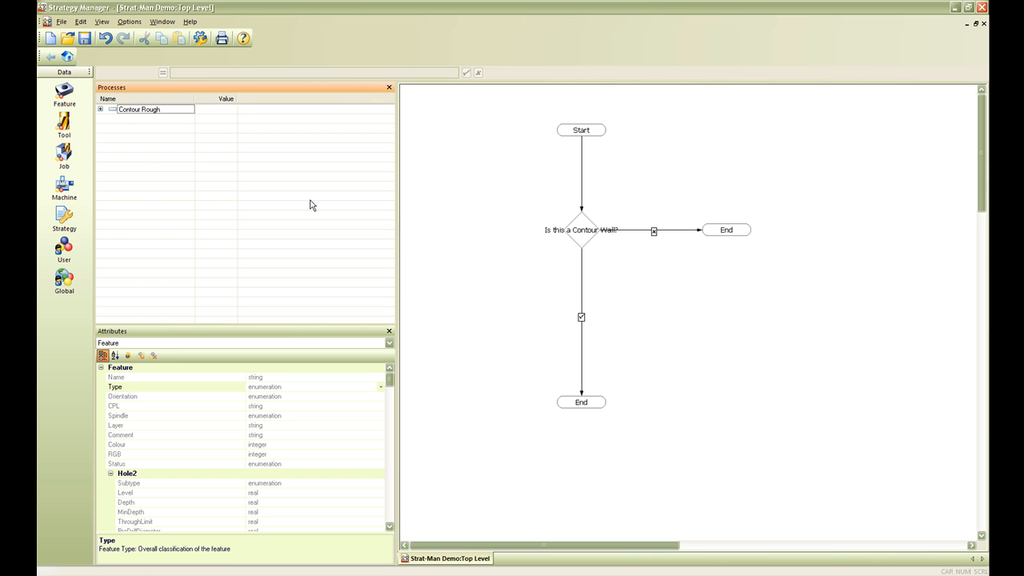
click(103, 109)
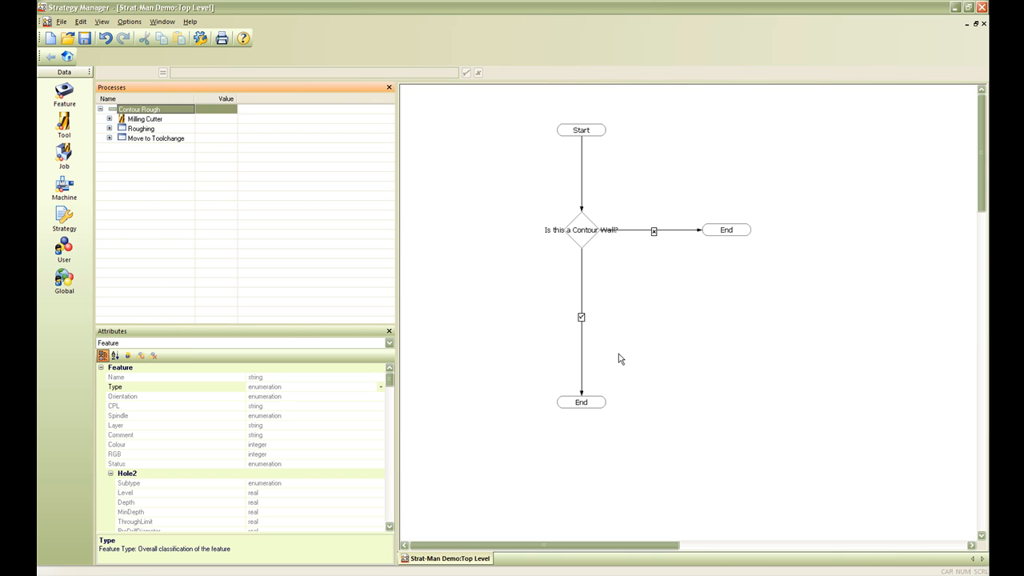
Step: Set the milling cutter to an End Mill of diameter 10 and review the Depth level
click(109, 119)
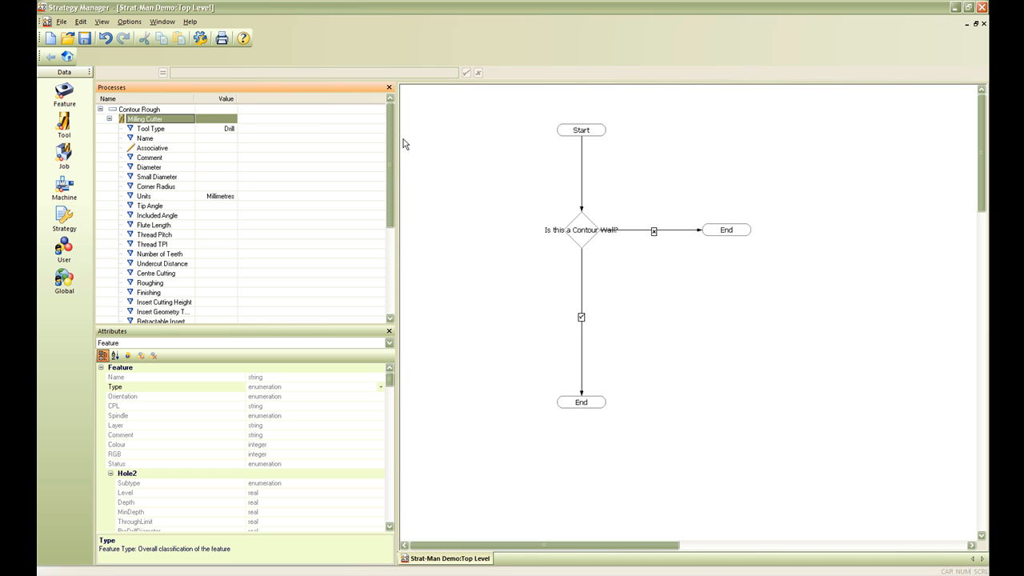
click(234, 128)
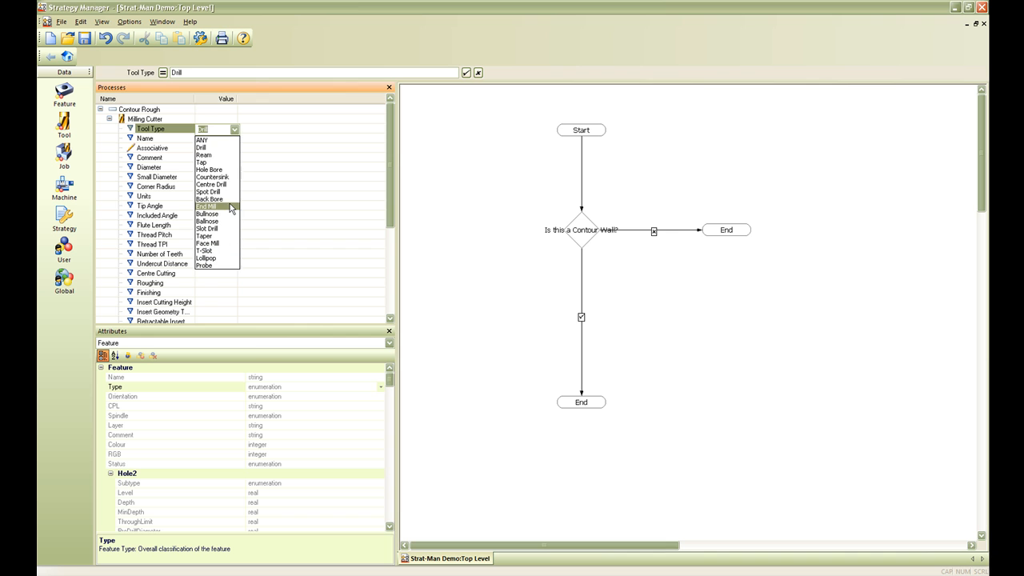
click(207, 205)
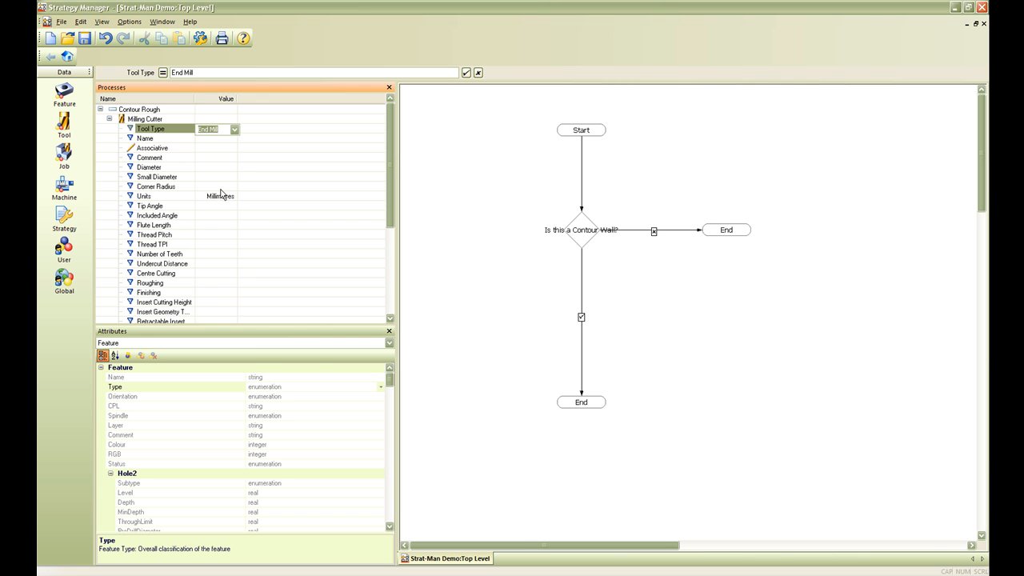
click(147, 168)
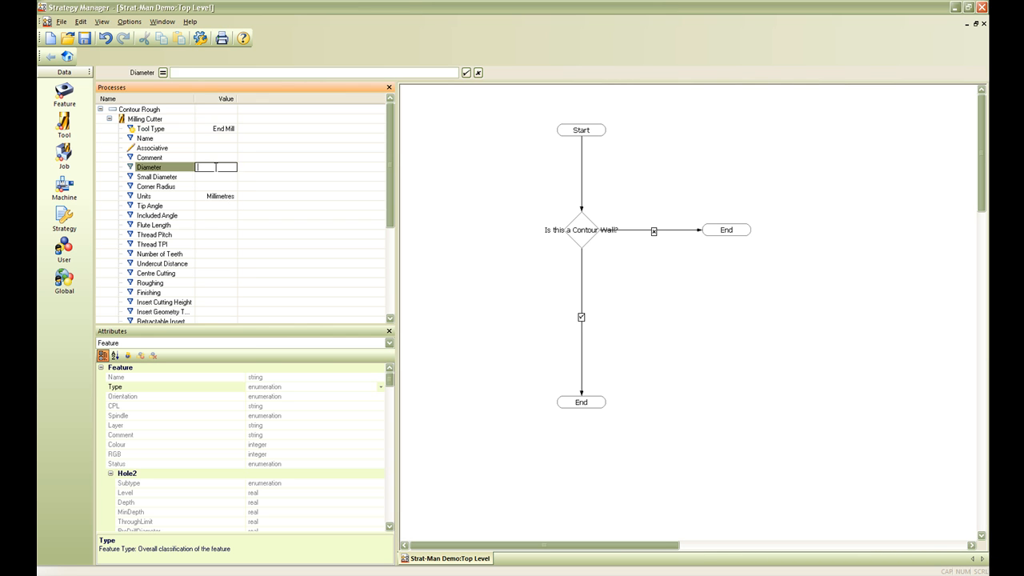
text(10)
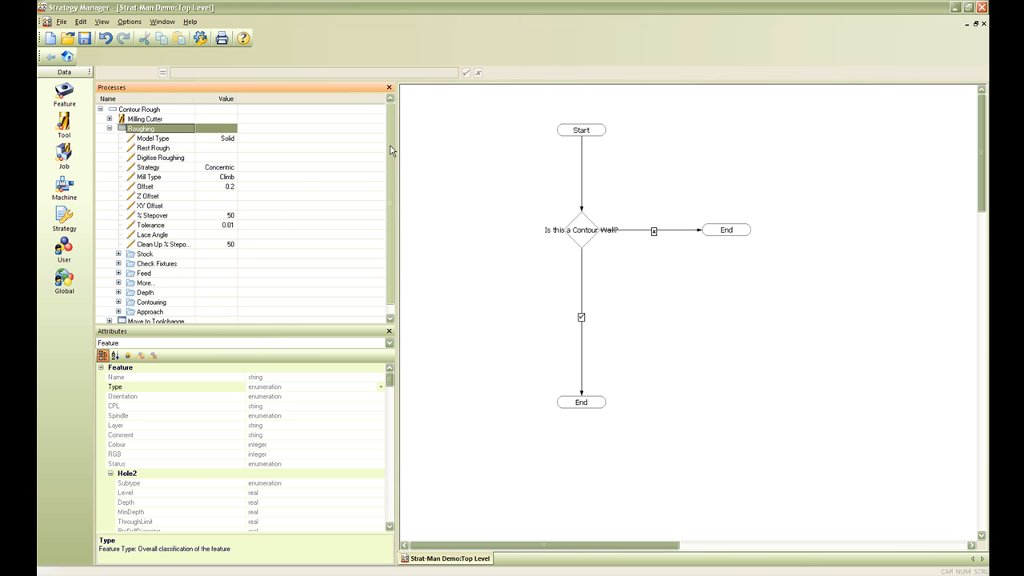
mouse_move(338, 192)
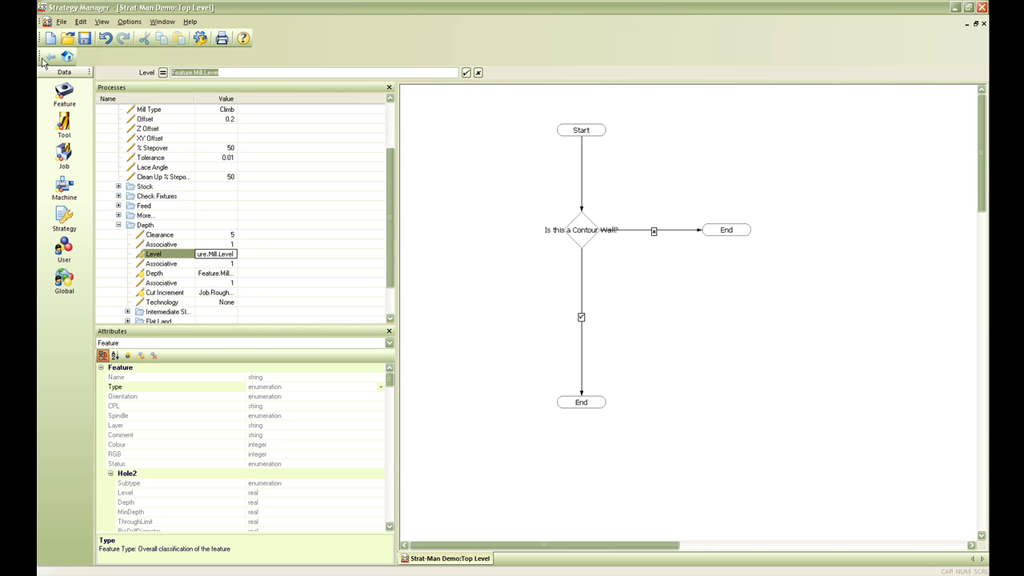
click(153, 272)
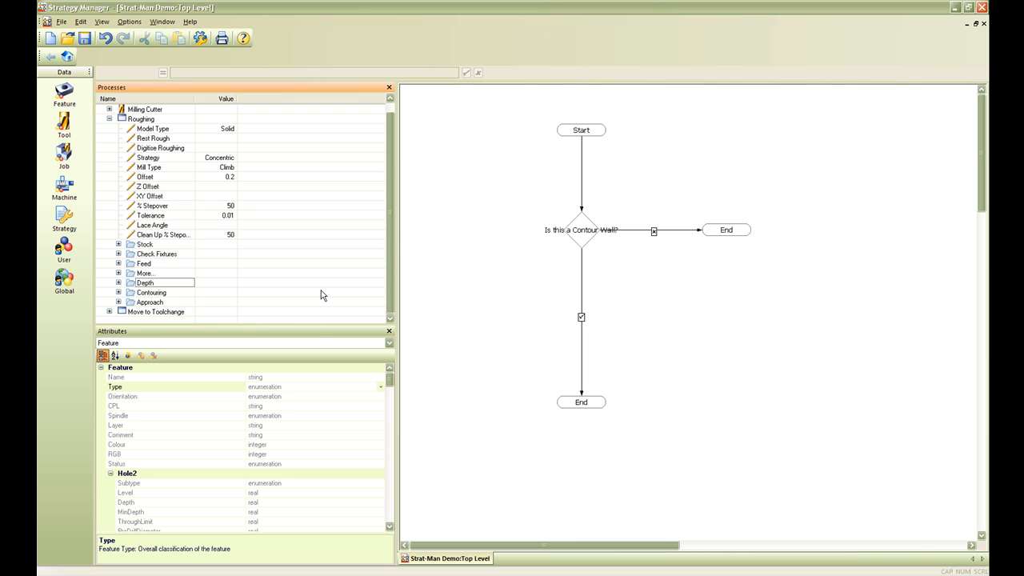
mouse_move(220, 299)
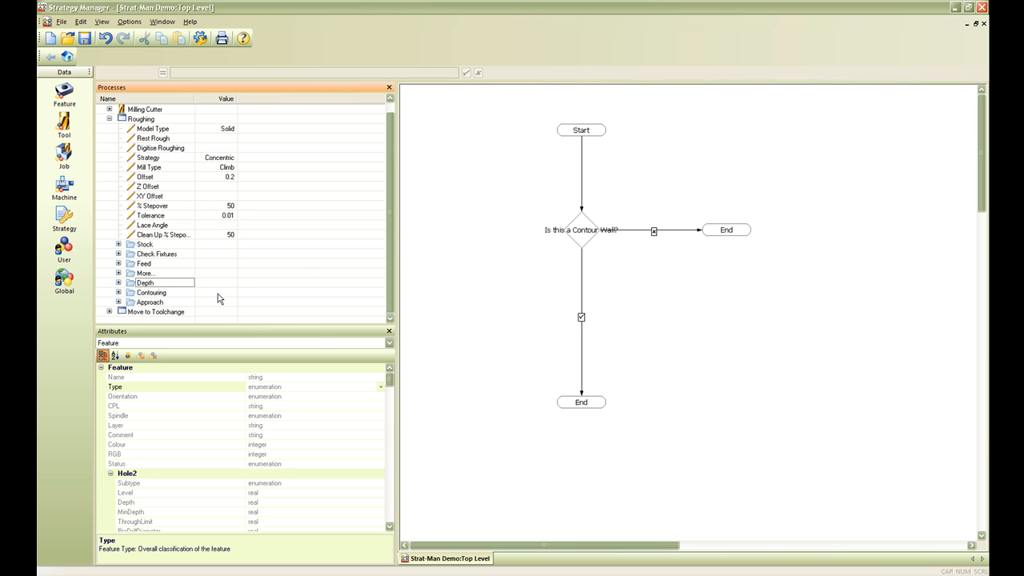
mouse_move(225, 252)
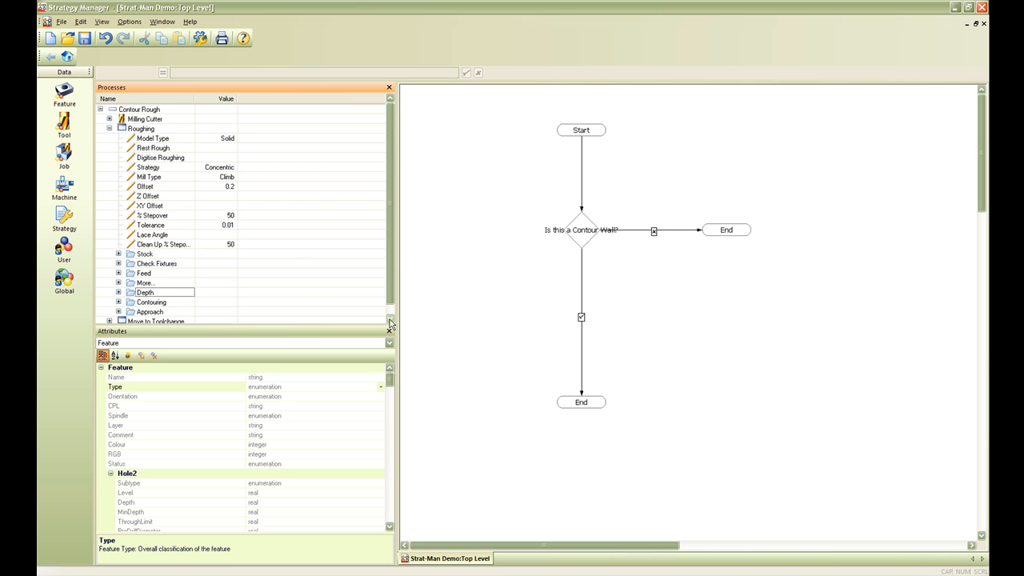
Step: Place the Contour Rough process on the decision's downward branch above the End node
click(109, 128)
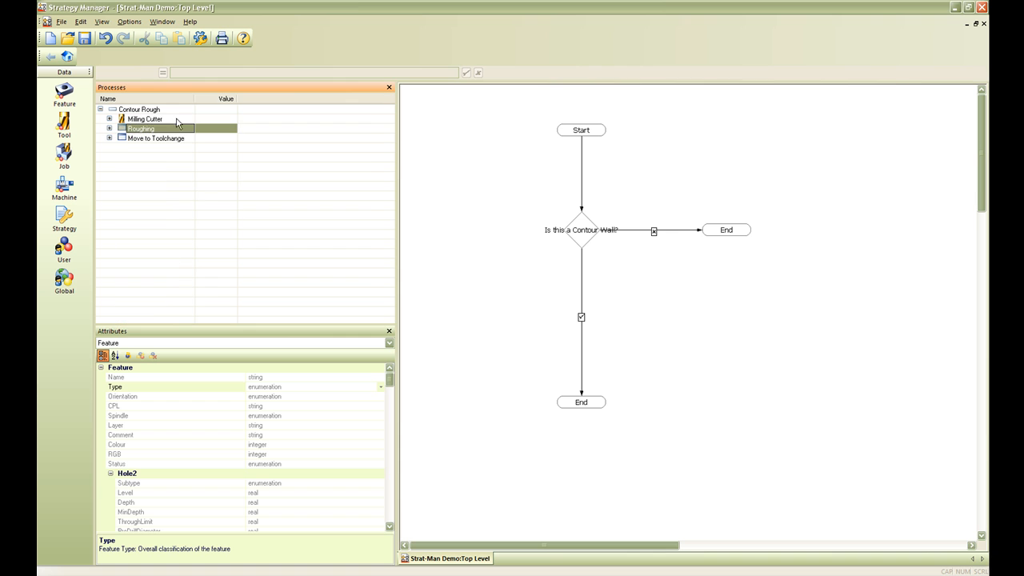
click(141, 109)
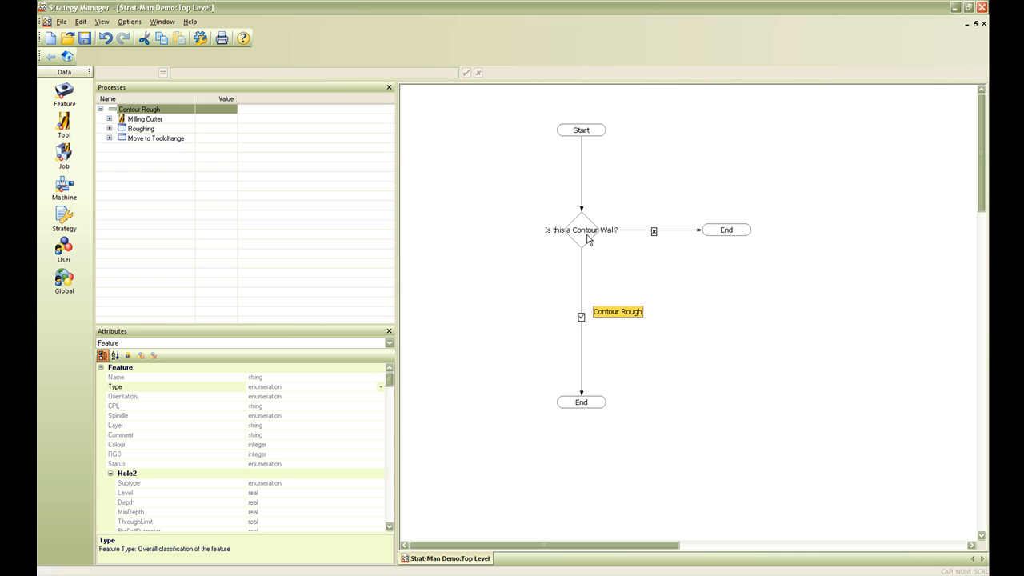
mouse_move(579, 234)
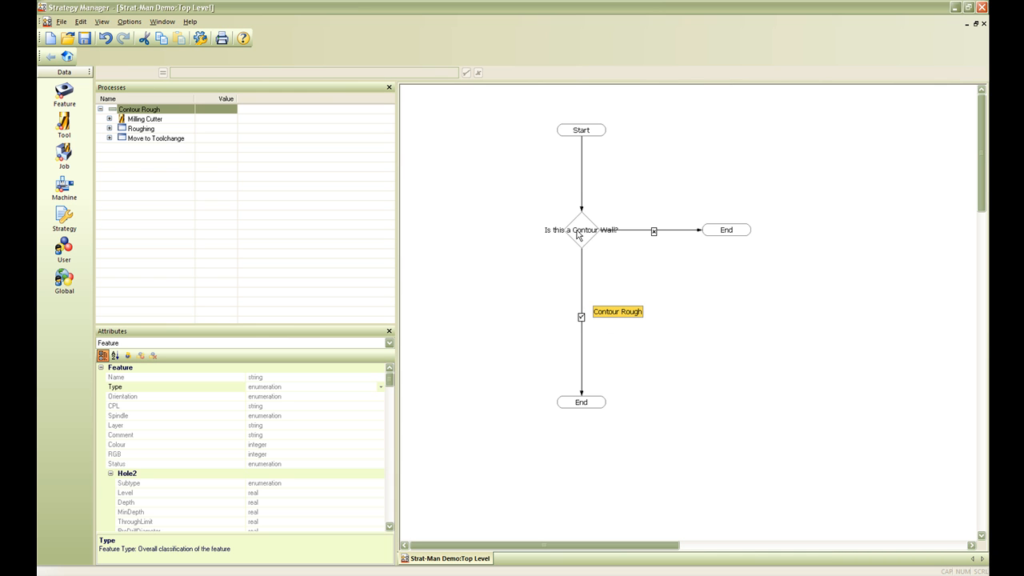
drag(583, 240, 617, 312)
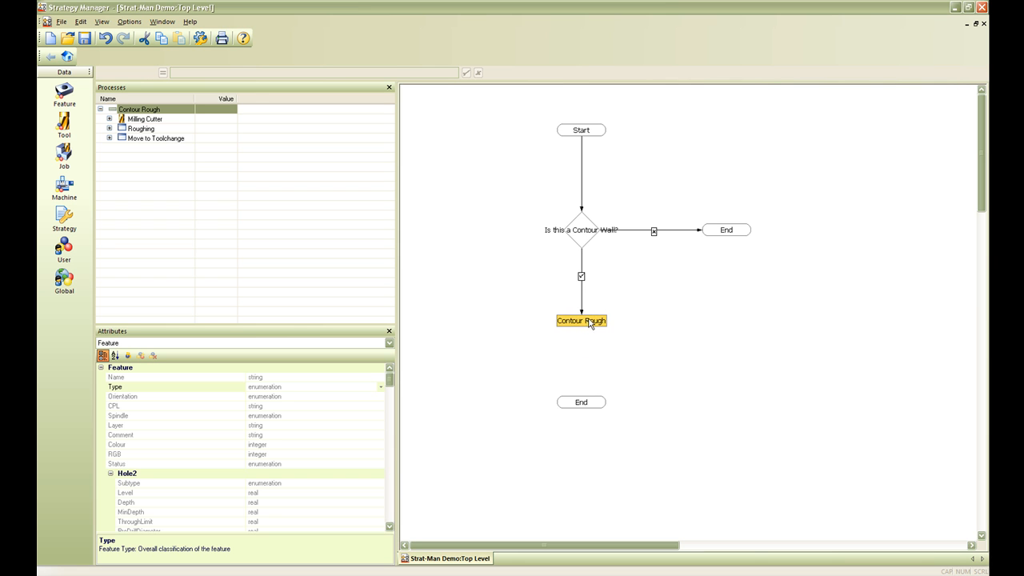
mouse_move(592, 330)
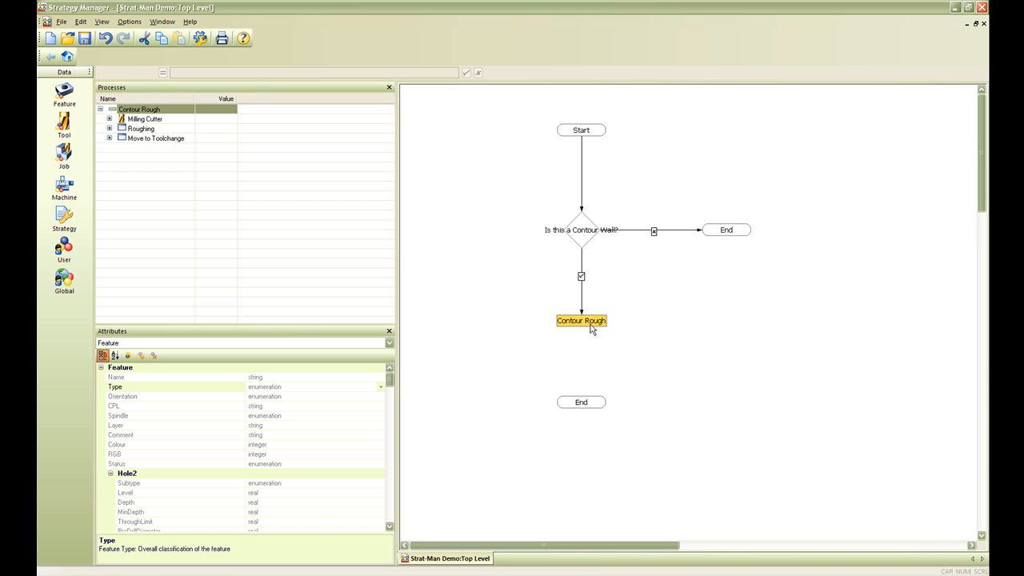
mouse_move(584, 327)
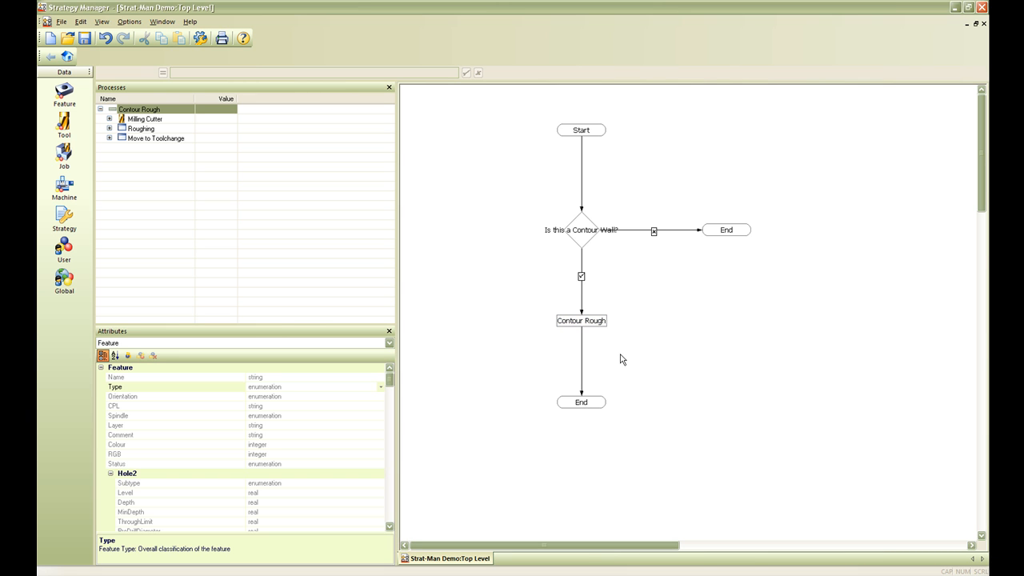
mouse_move(596, 188)
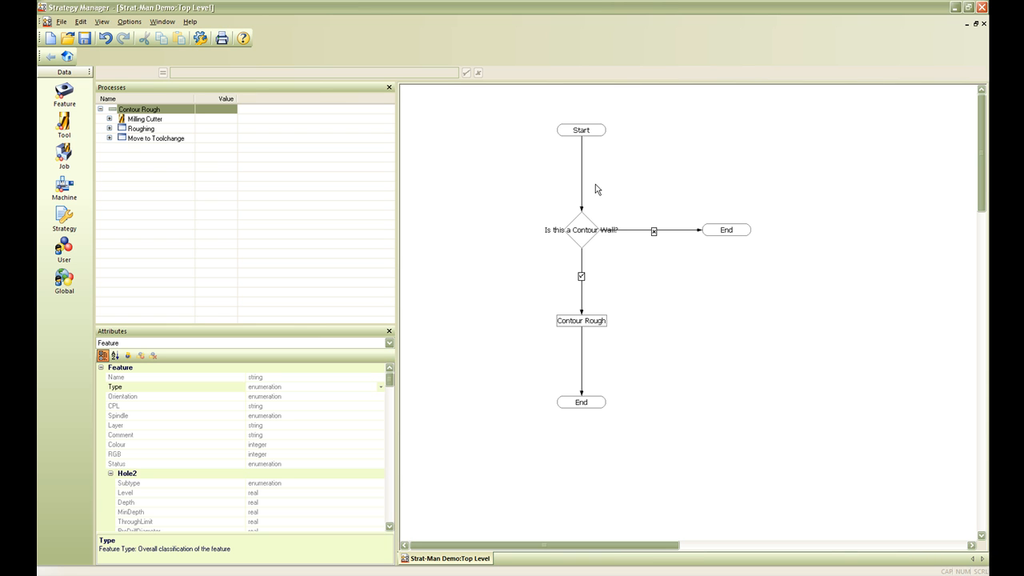
mouse_move(602, 141)
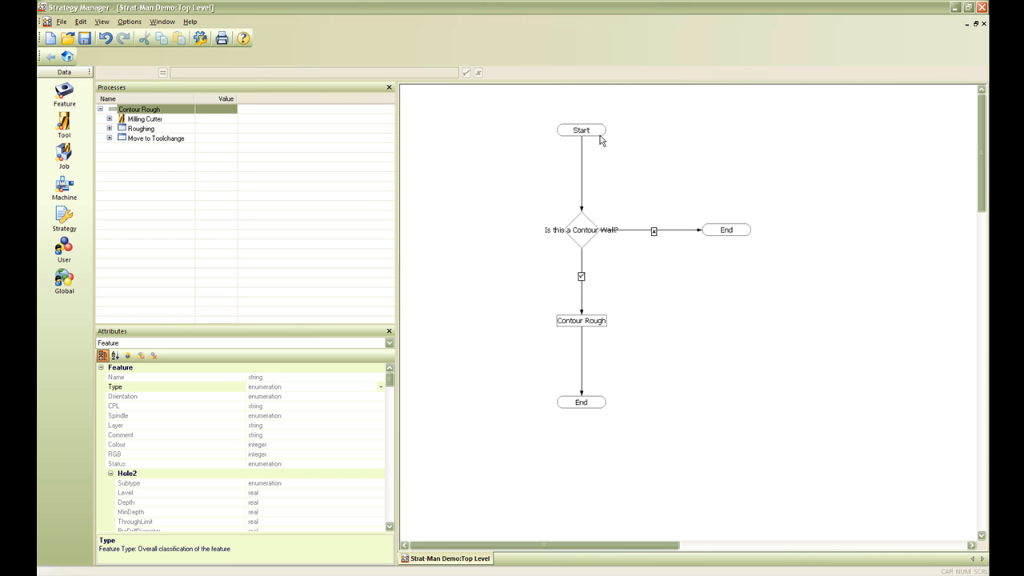
mouse_move(602, 137)
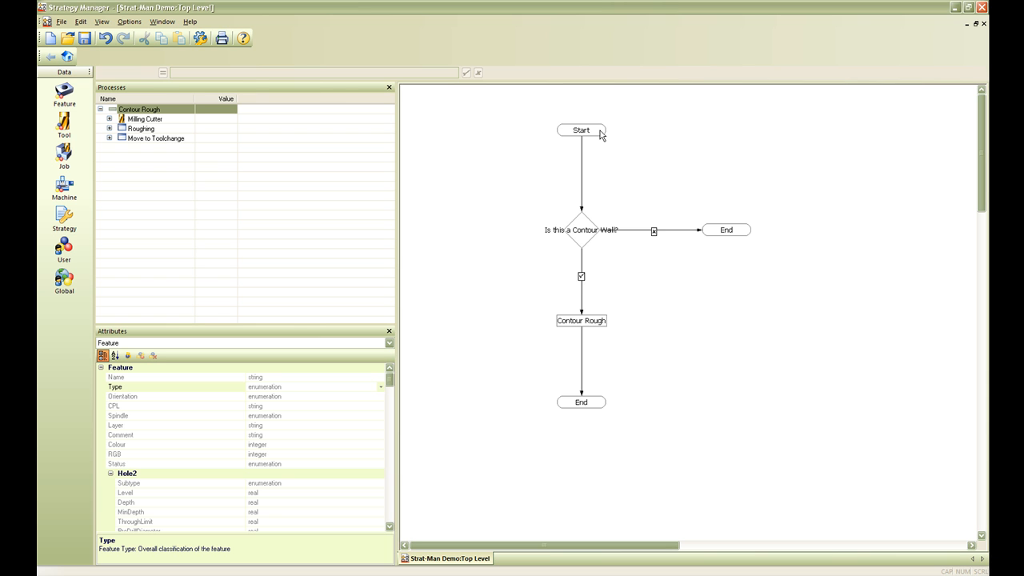
mouse_move(607, 269)
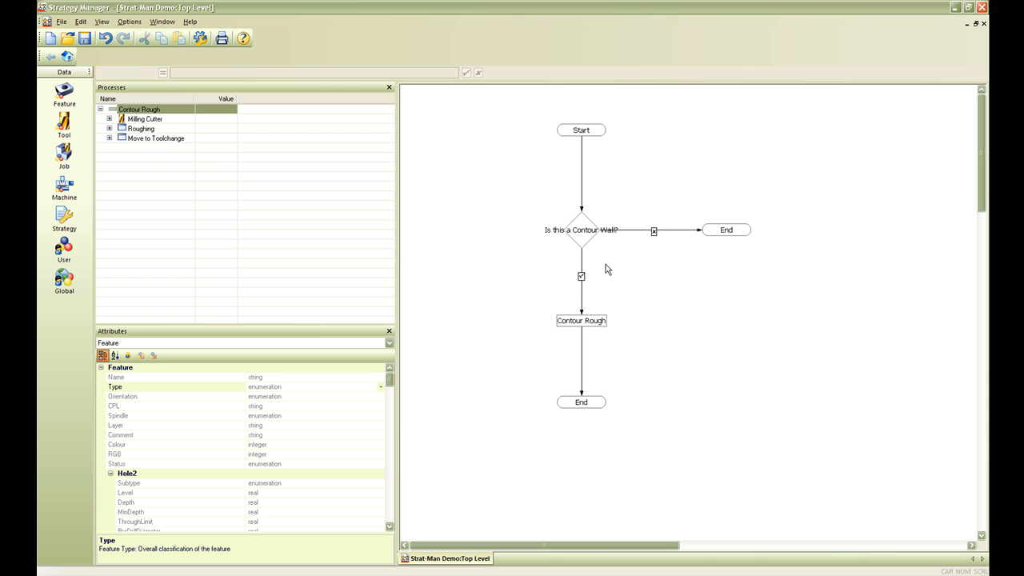
mouse_move(589, 246)
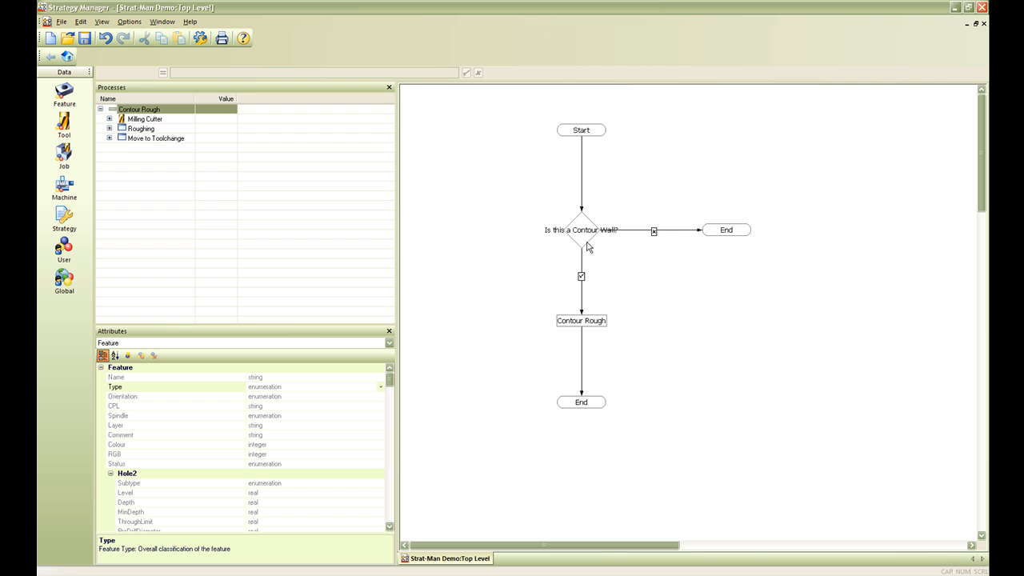
double_click(583, 231)
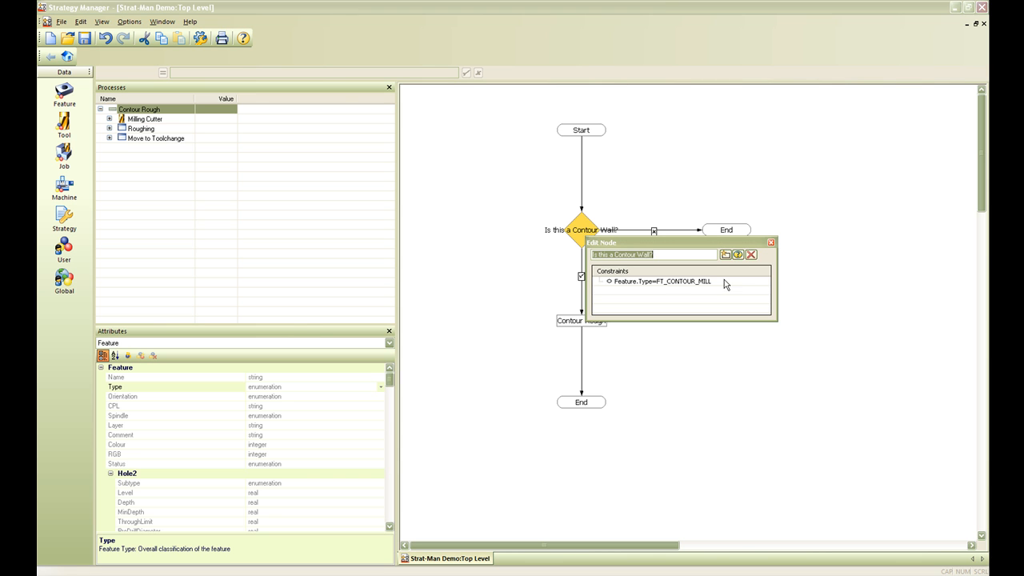
mouse_move(749, 283)
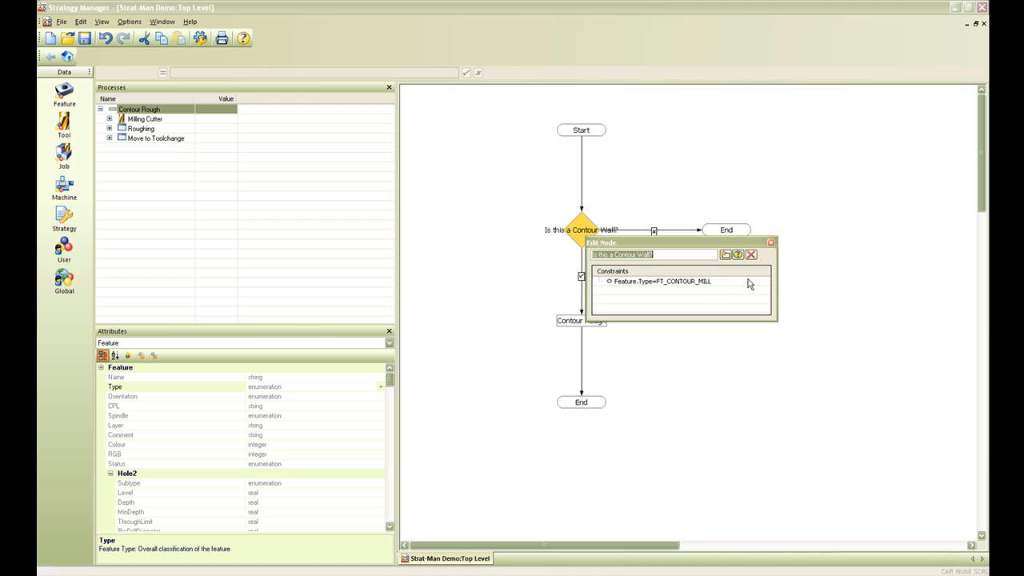
click(753, 255)
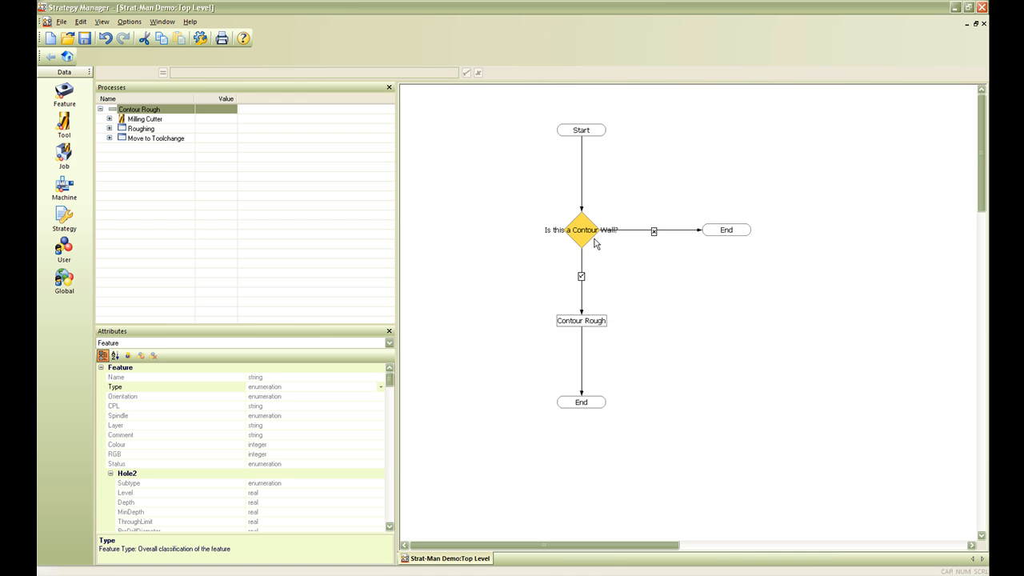
mouse_move(658, 234)
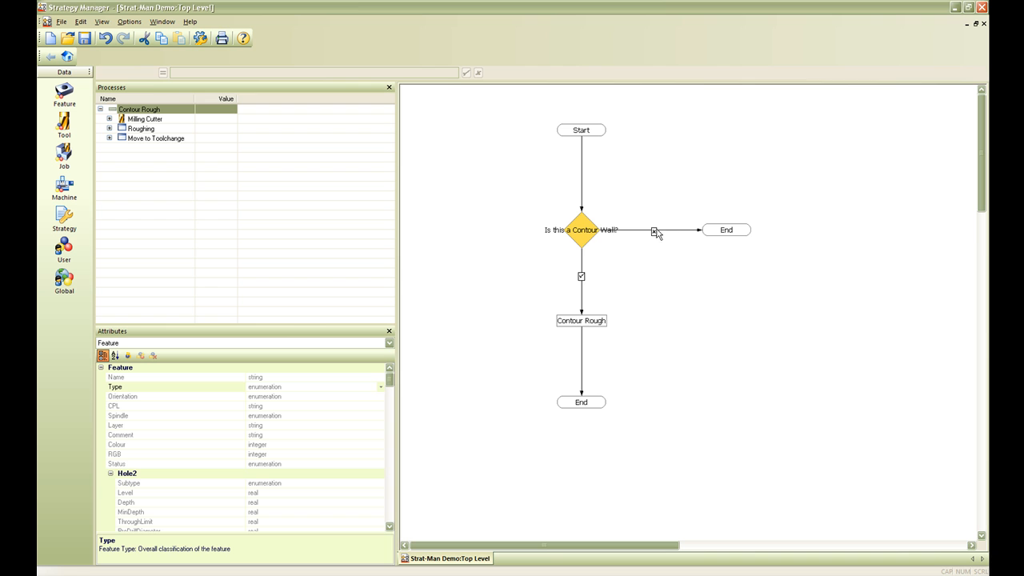
mouse_move(600, 243)
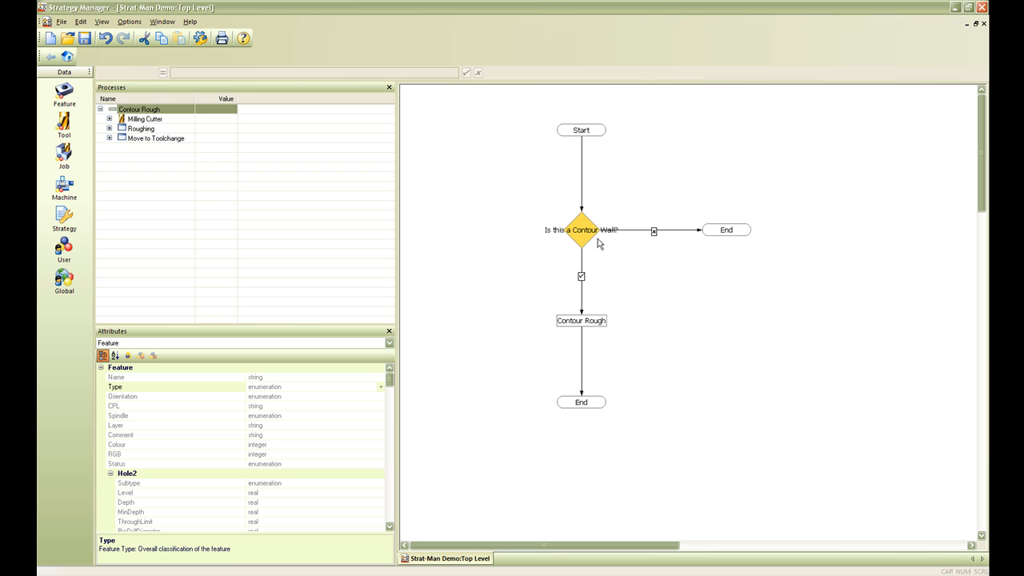
mouse_move(586, 245)
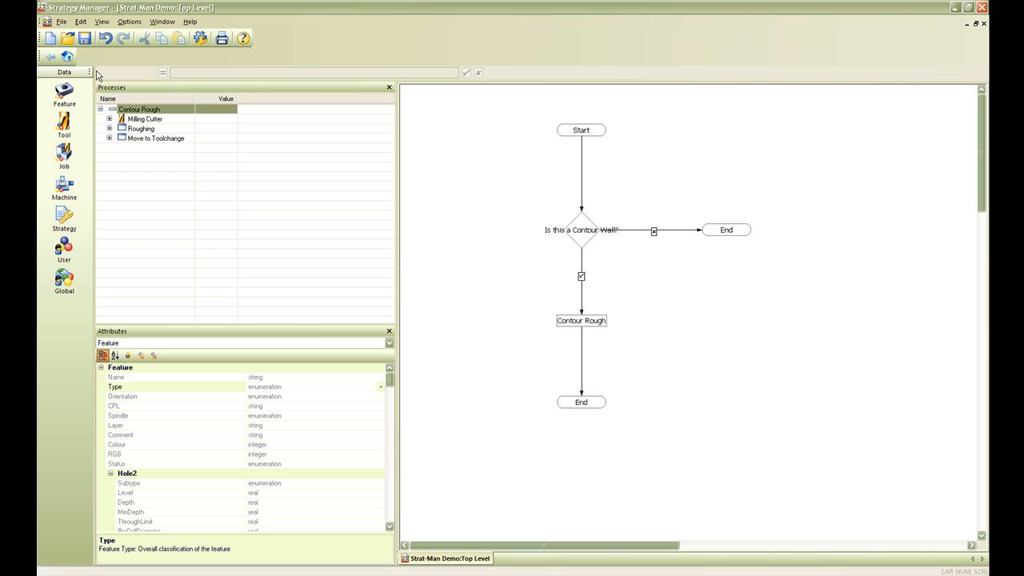
mouse_move(403, 432)
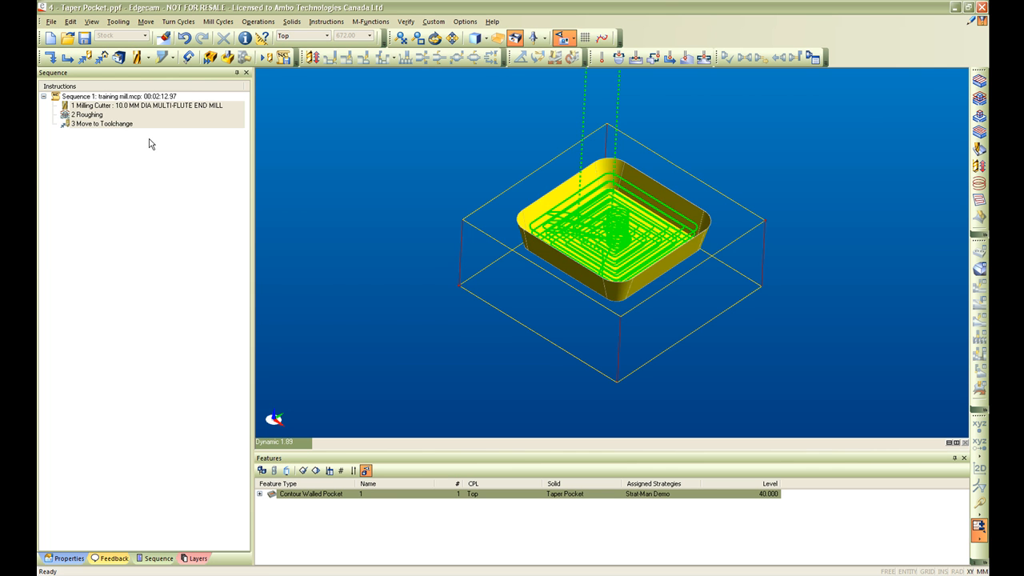
Step: Clear the old sequence, apply the strategy to the pocket feature and inspect the Roughing operation
click(86, 118)
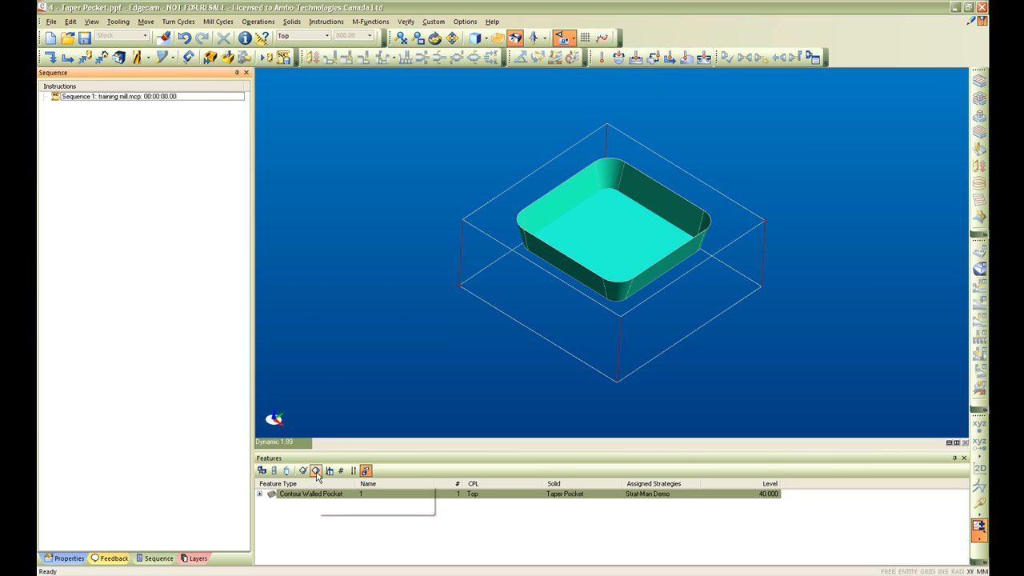
click(317, 470)
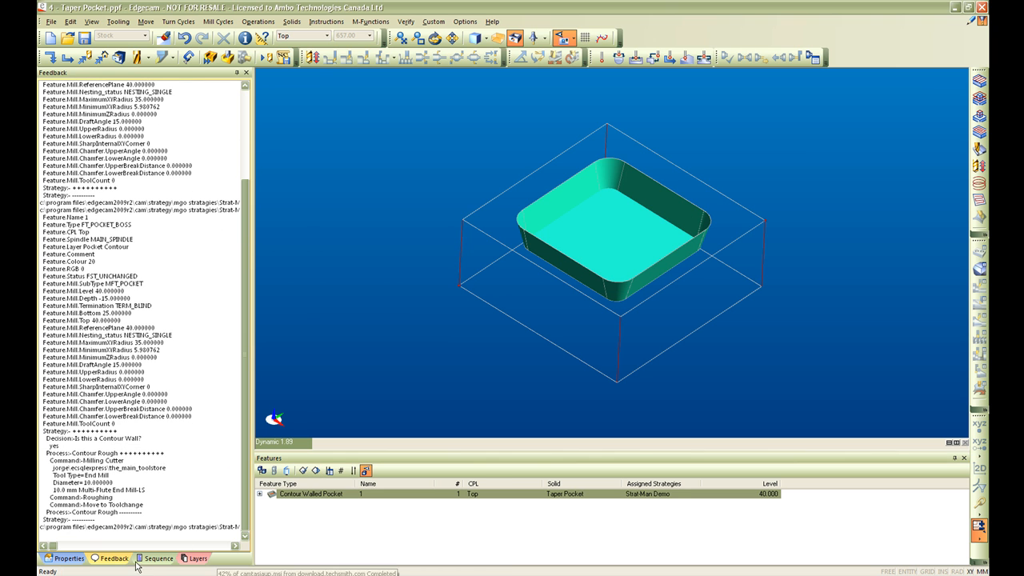
click(157, 560)
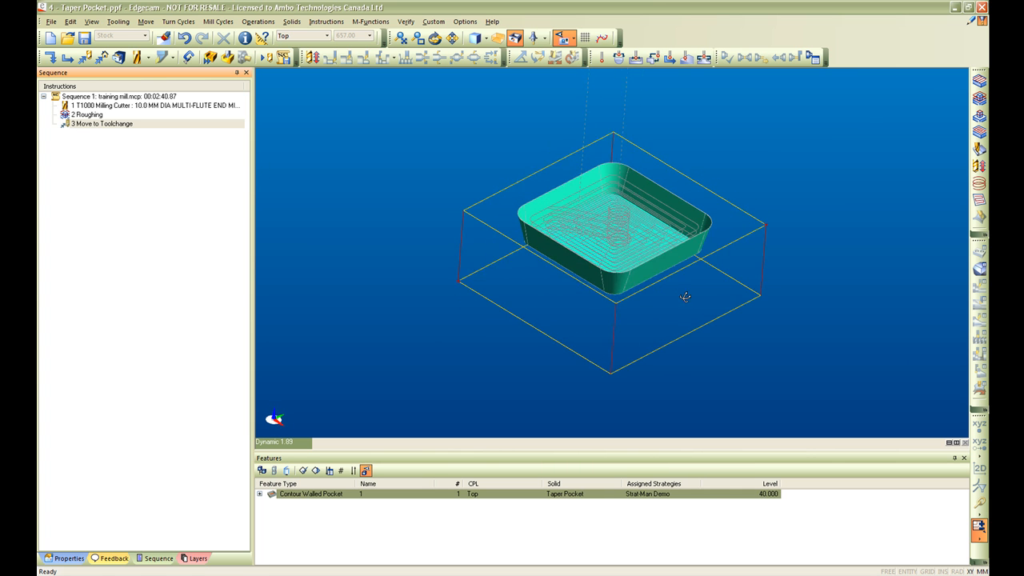
click(88, 125)
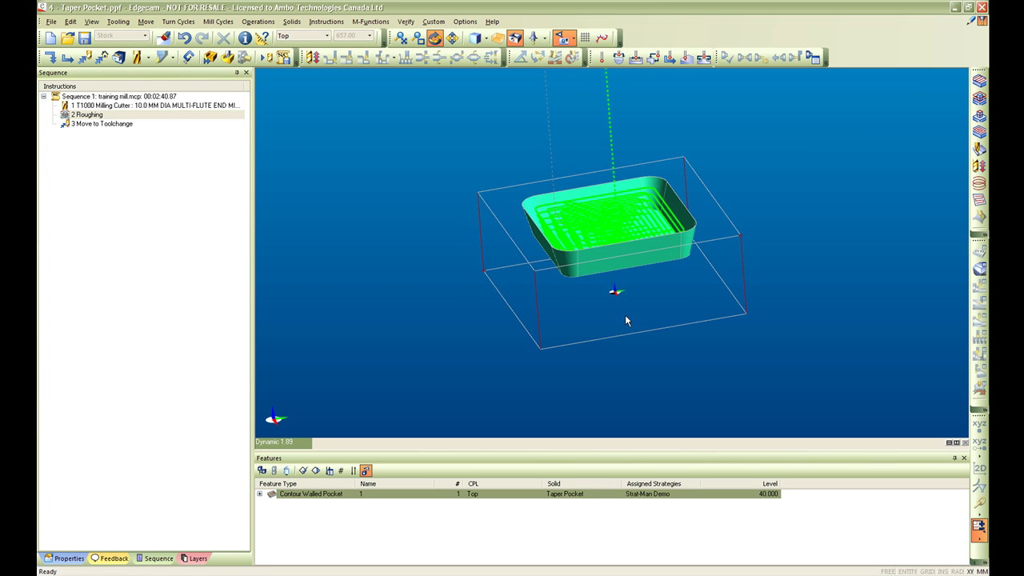
drag(627, 320, 711, 253)
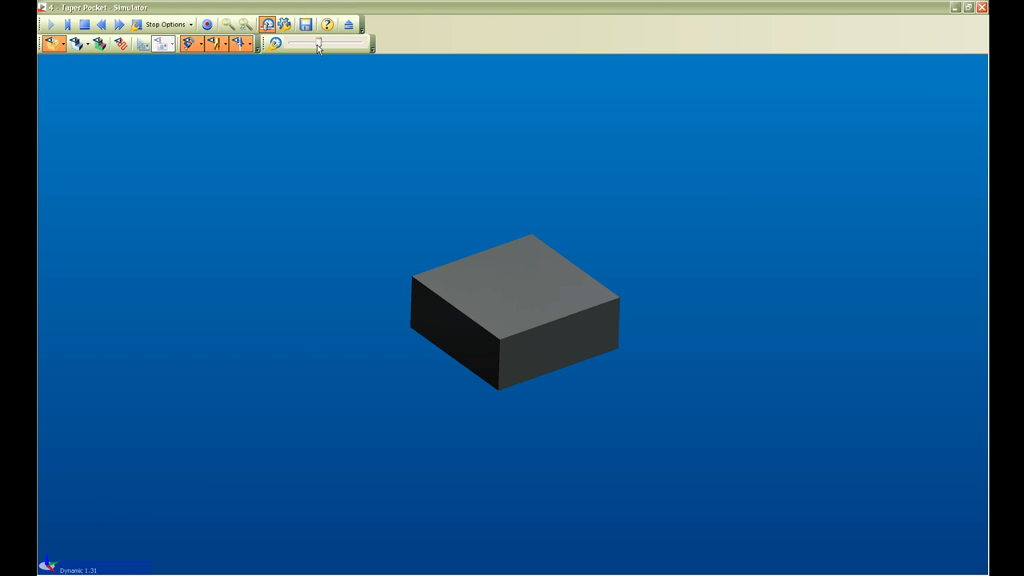
Step: Run the simulation at full speed to rough the pocket, then close the Simulator
drag(318, 43, 358, 43)
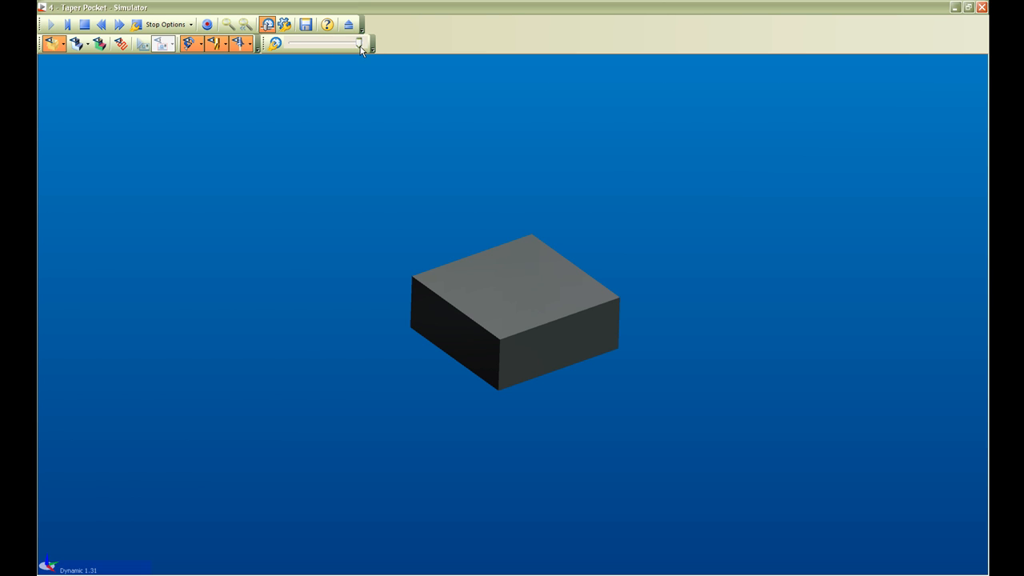
click(52, 24)
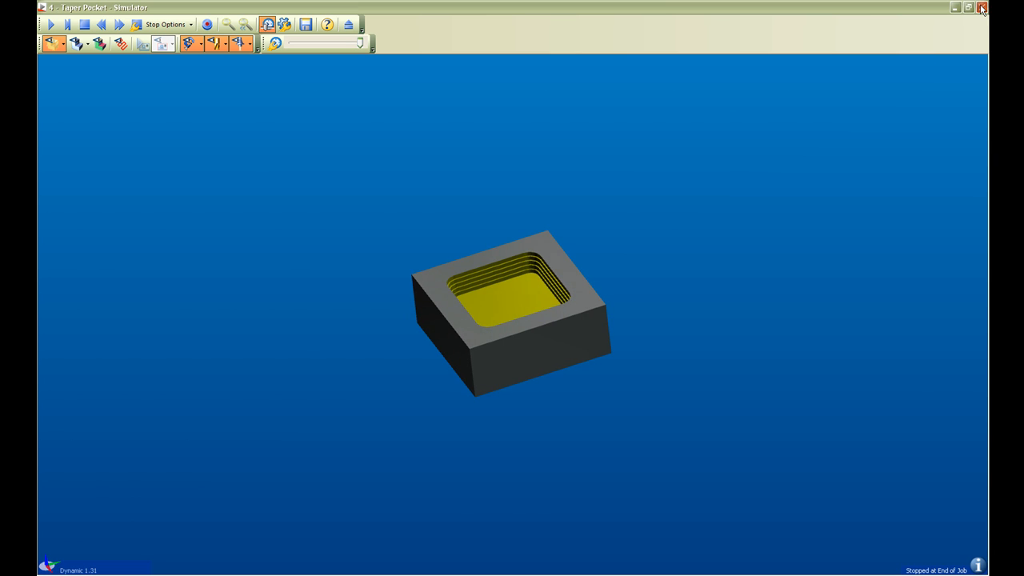
click(983, 6)
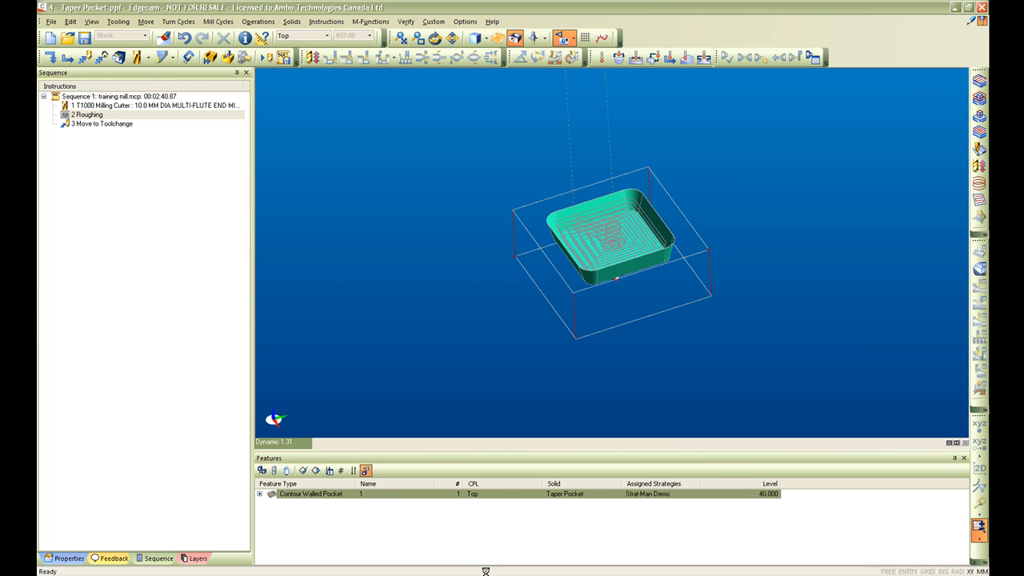
drag(609, 240, 648, 259)
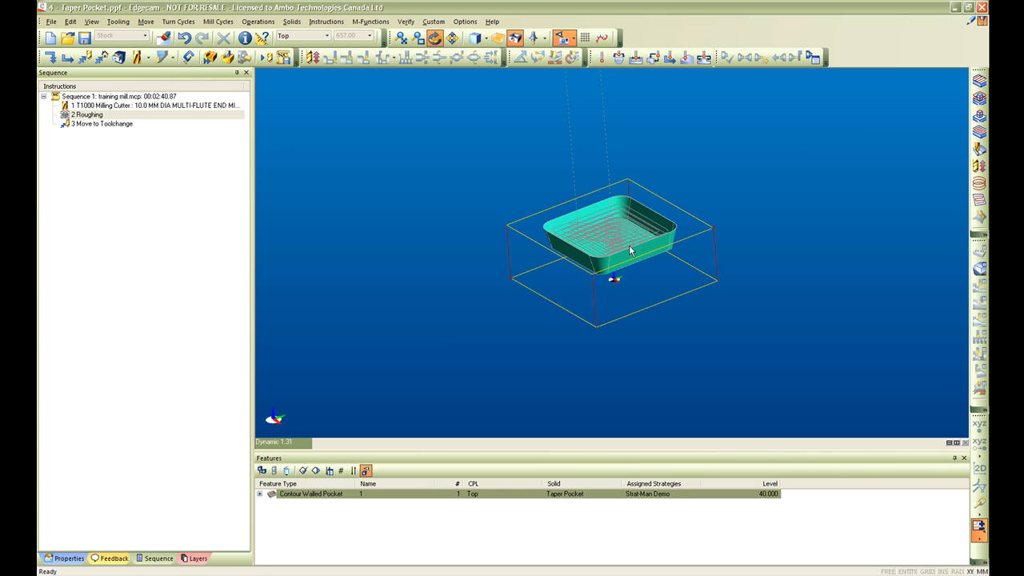
right_click(88, 115)
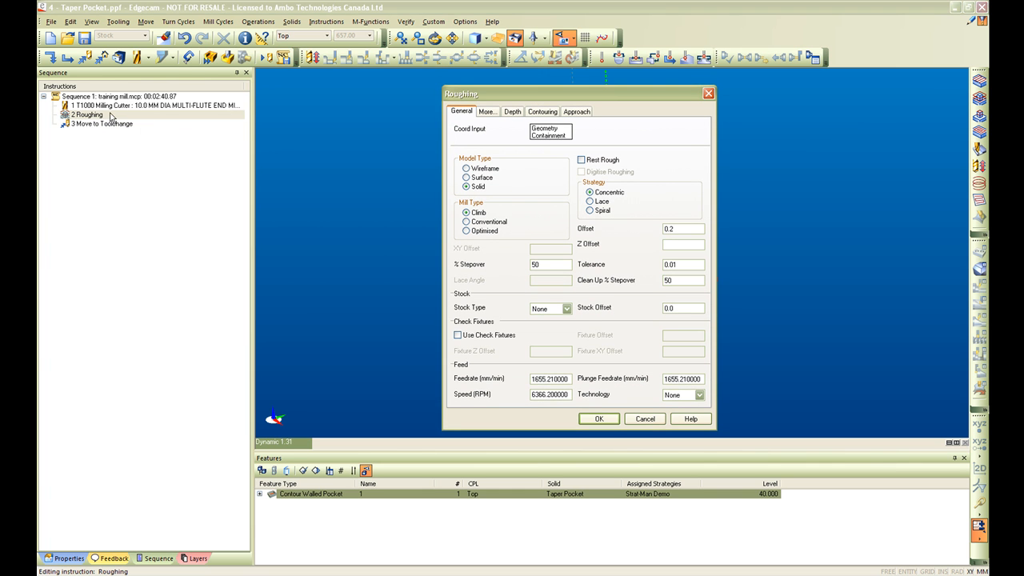
click(512, 112)
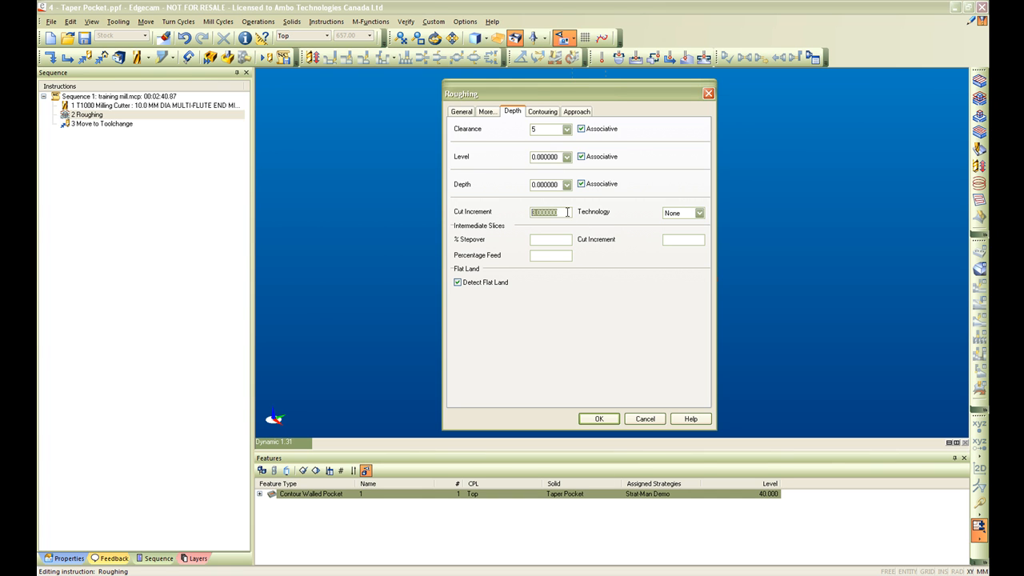
mouse_move(630, 221)
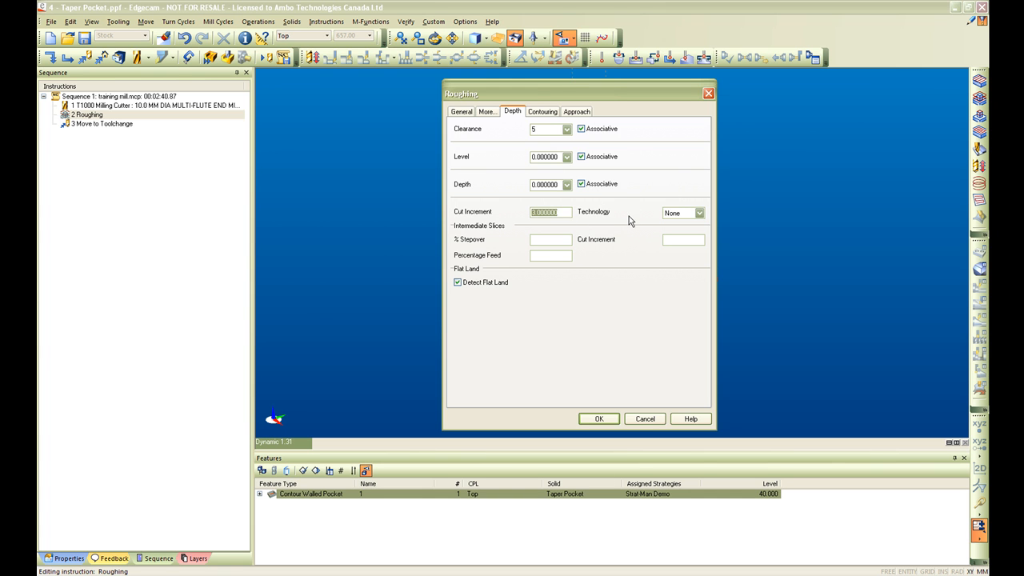
mouse_move(713, 125)
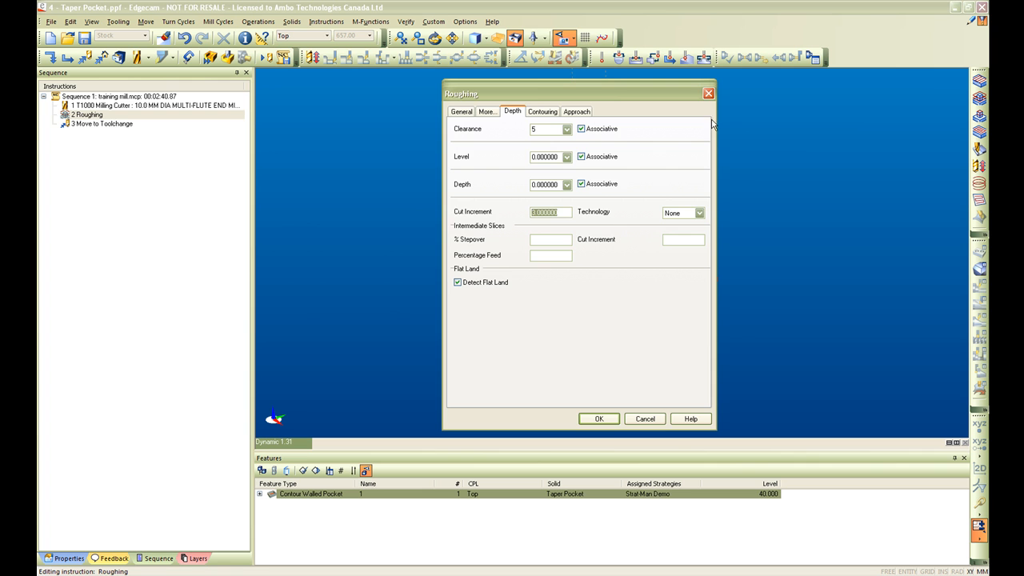
click(599, 419)
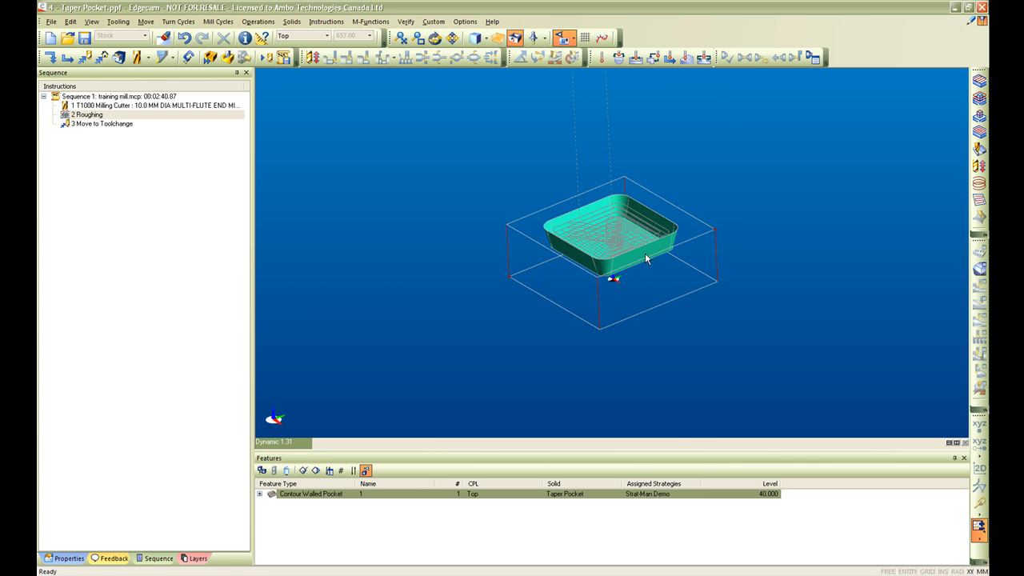